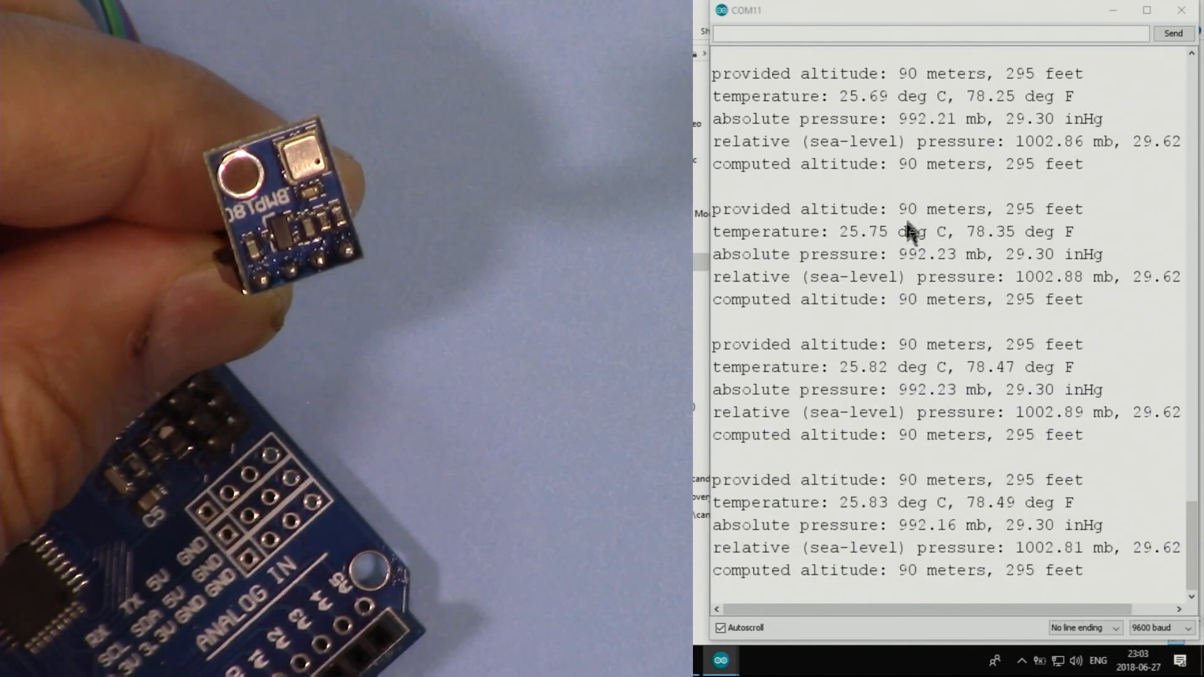
{"action": "mouse_move", "coordinate": [975, 311]}
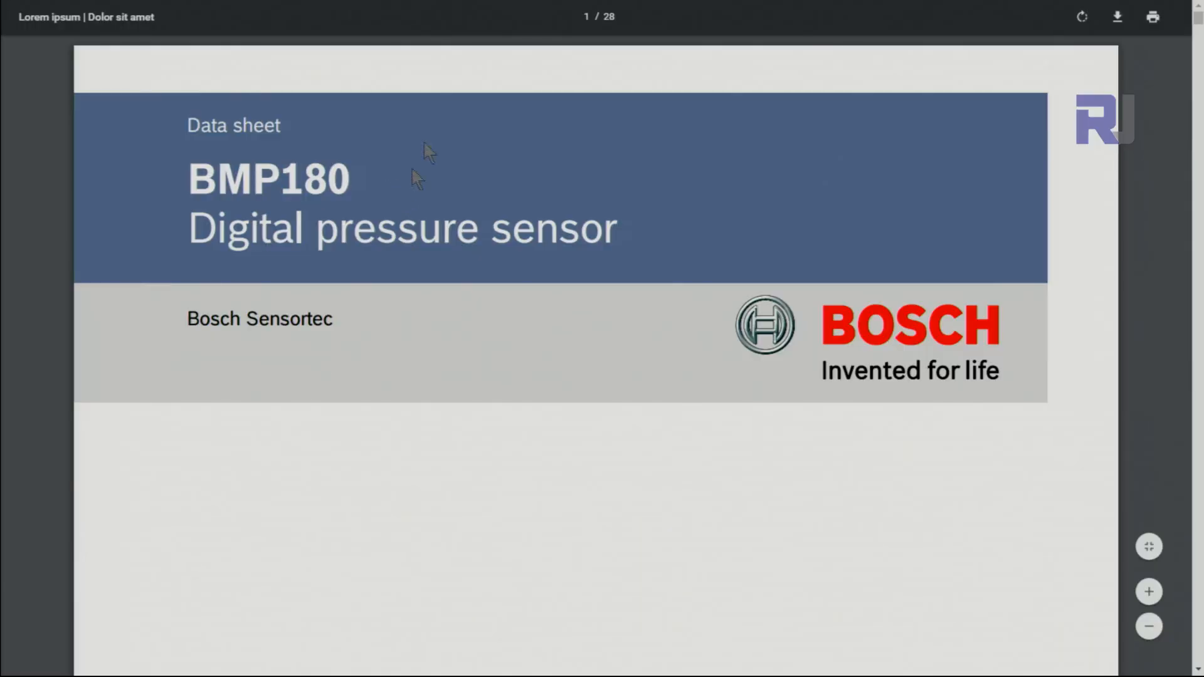
{"action": "mouse_move", "coordinate": [836, 341]}
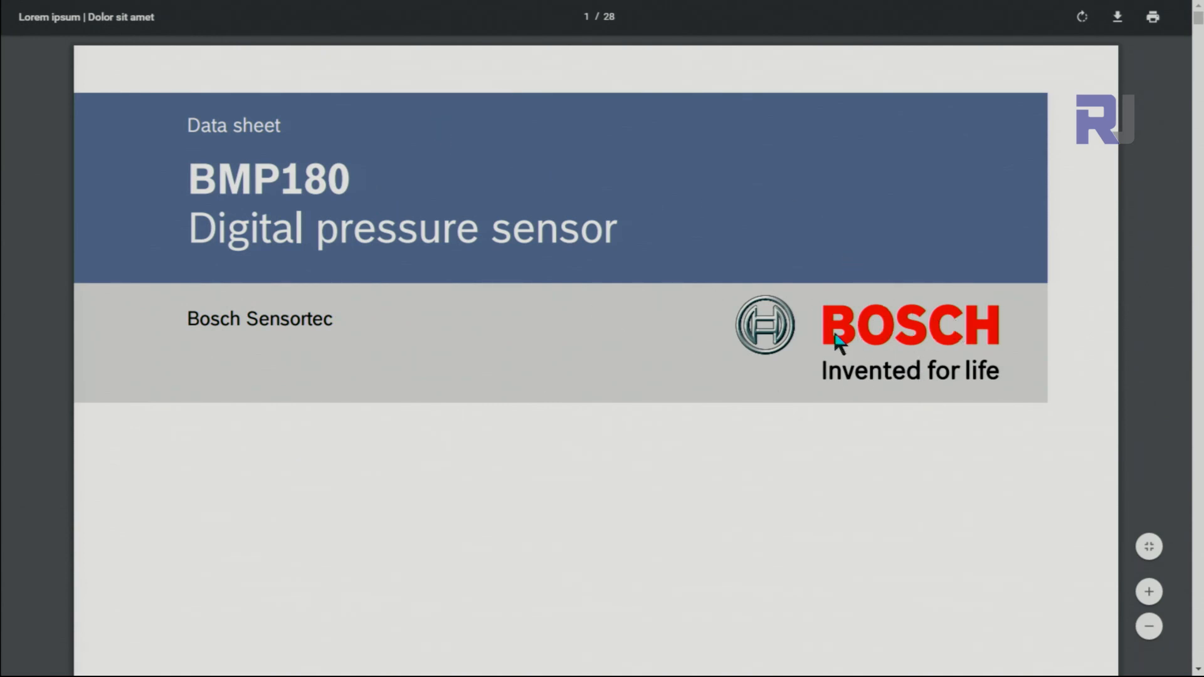
{"action": "mouse_move", "coordinate": [575, 175]}
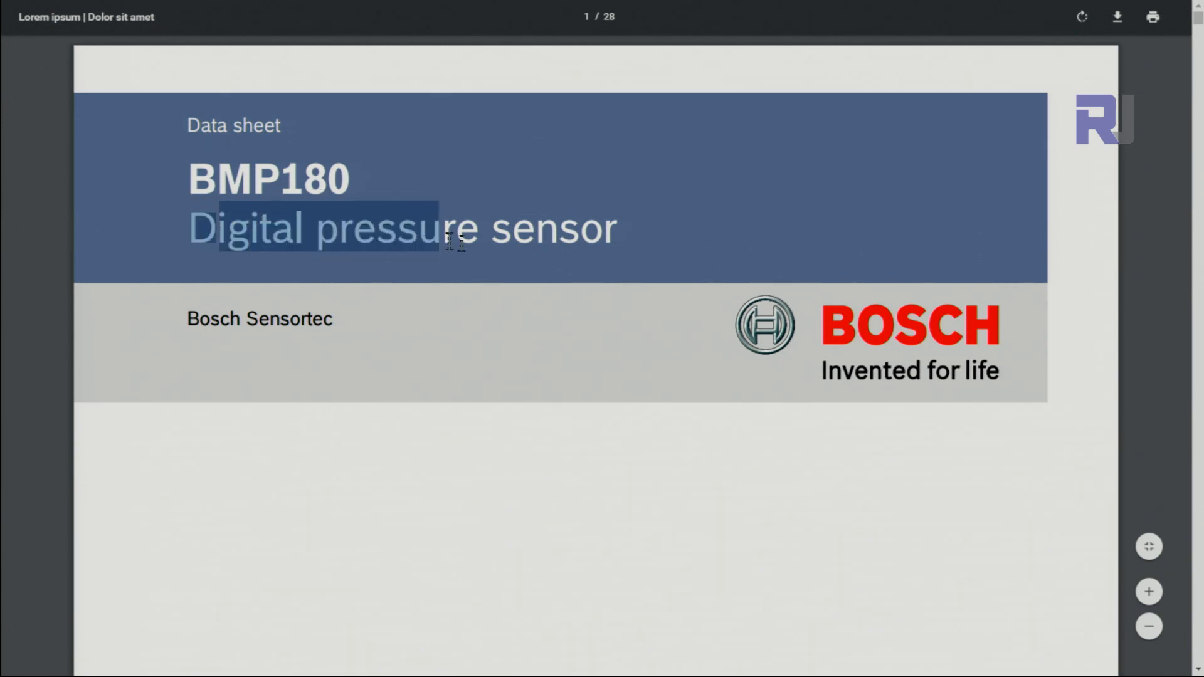
Step: Page down from the cover to the key features page, highlighting 'Digital pressure sensor' and 'Vertical velocity indication'
{"action": "left_click_drag", "start_coordinate": [448, 242], "coordinate": [614, 228]}
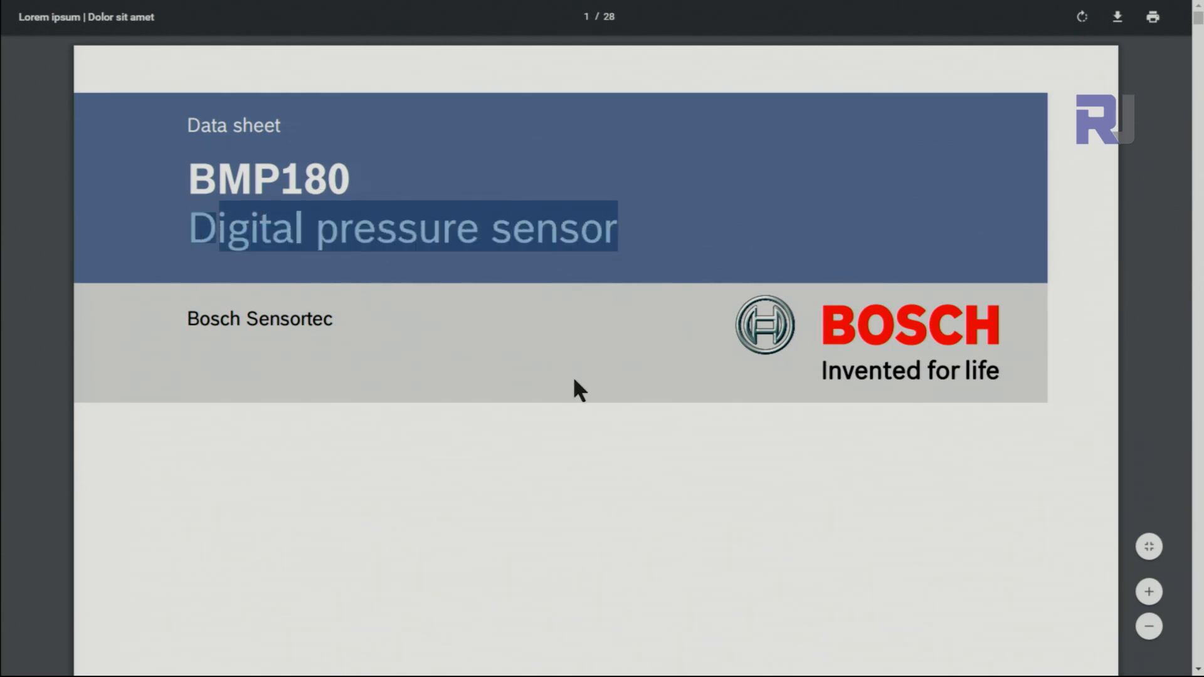
{"action": "scroll", "scroll_direction": "down", "scroll_amount": 3}
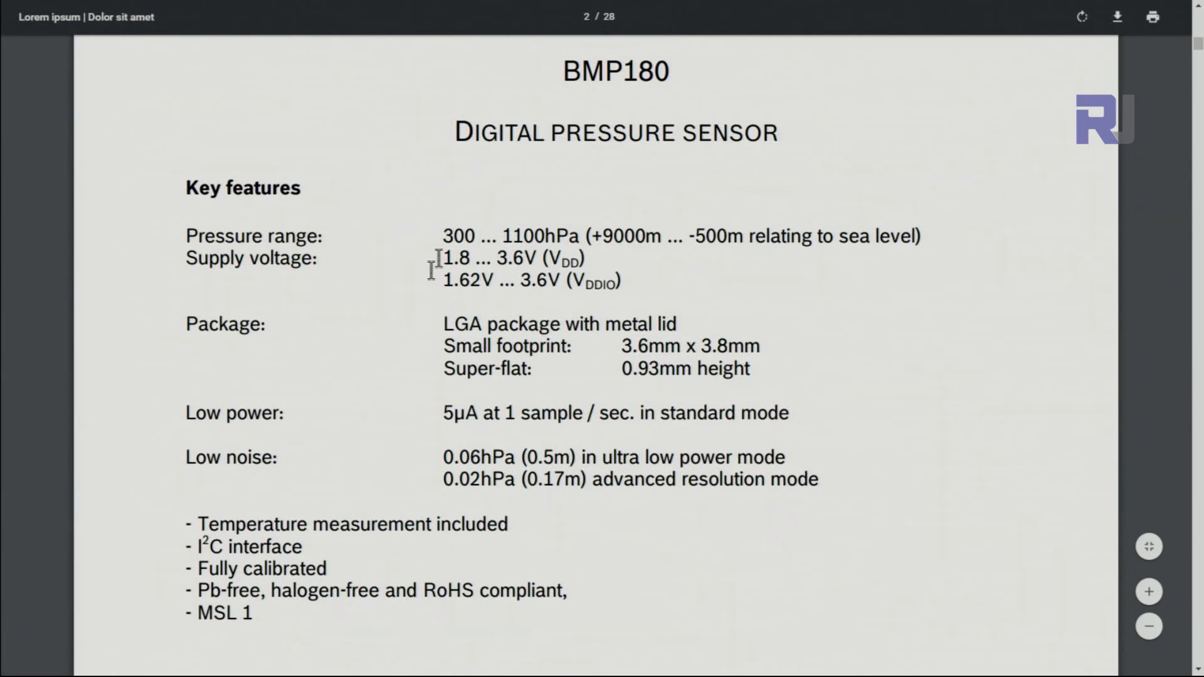
{"action": "mouse_move", "coordinate": [442, 235]}
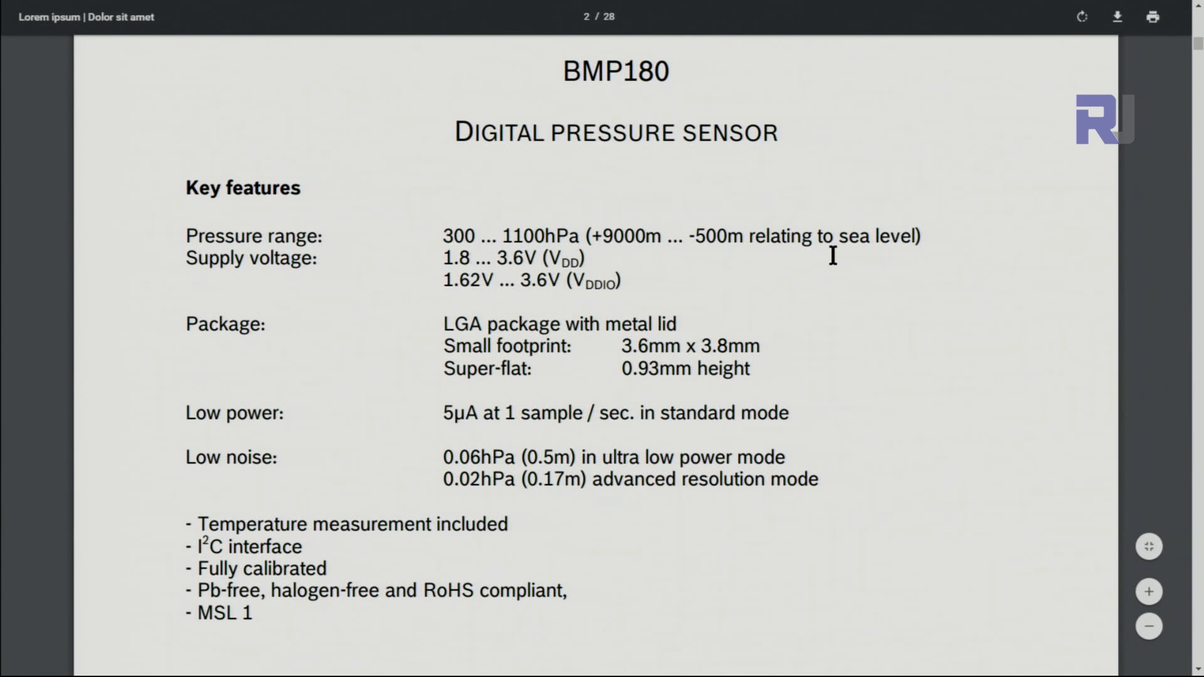
{"action": "left_click_drag", "start_coordinate": [589, 235], "coordinate": [749, 236]}
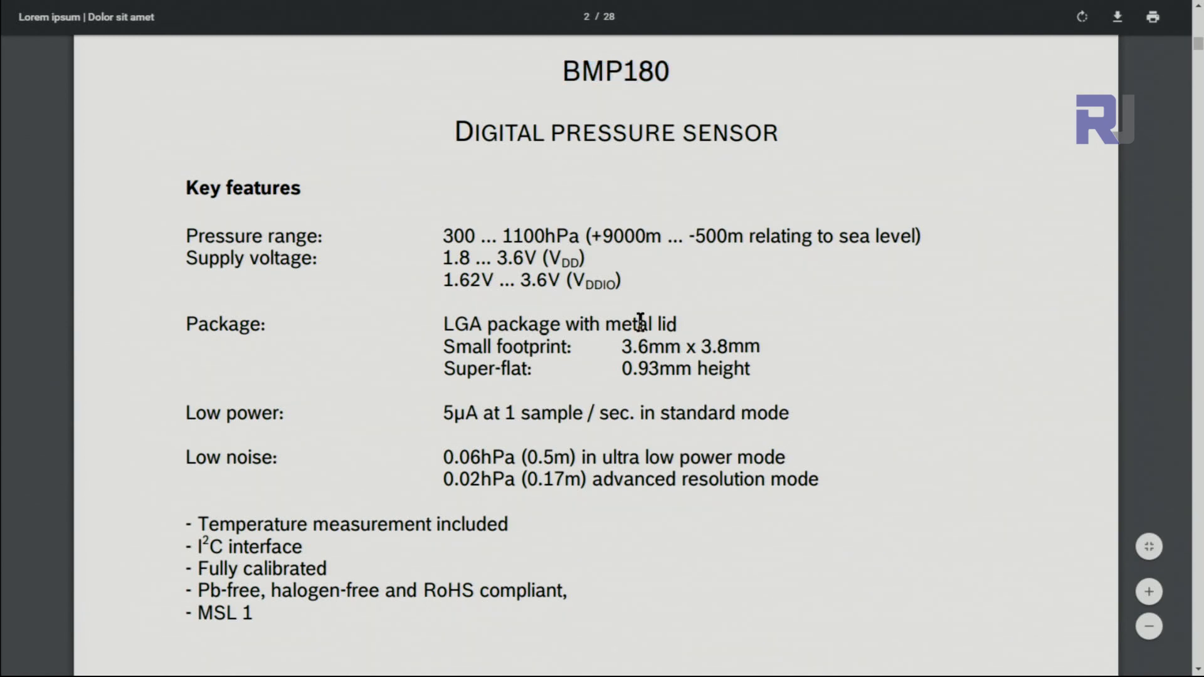
{"action": "scroll", "scroll_direction": "down", "scroll_amount": 3}
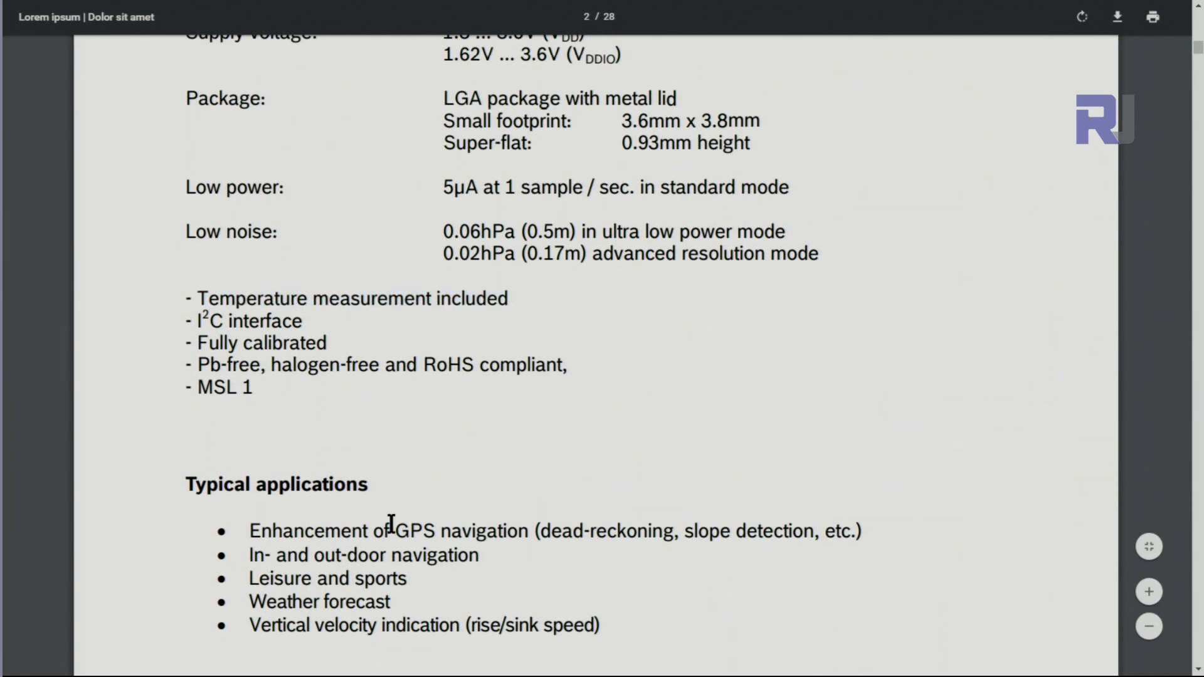
{"action": "scroll", "scroll_direction": "down", "scroll_amount": 3}
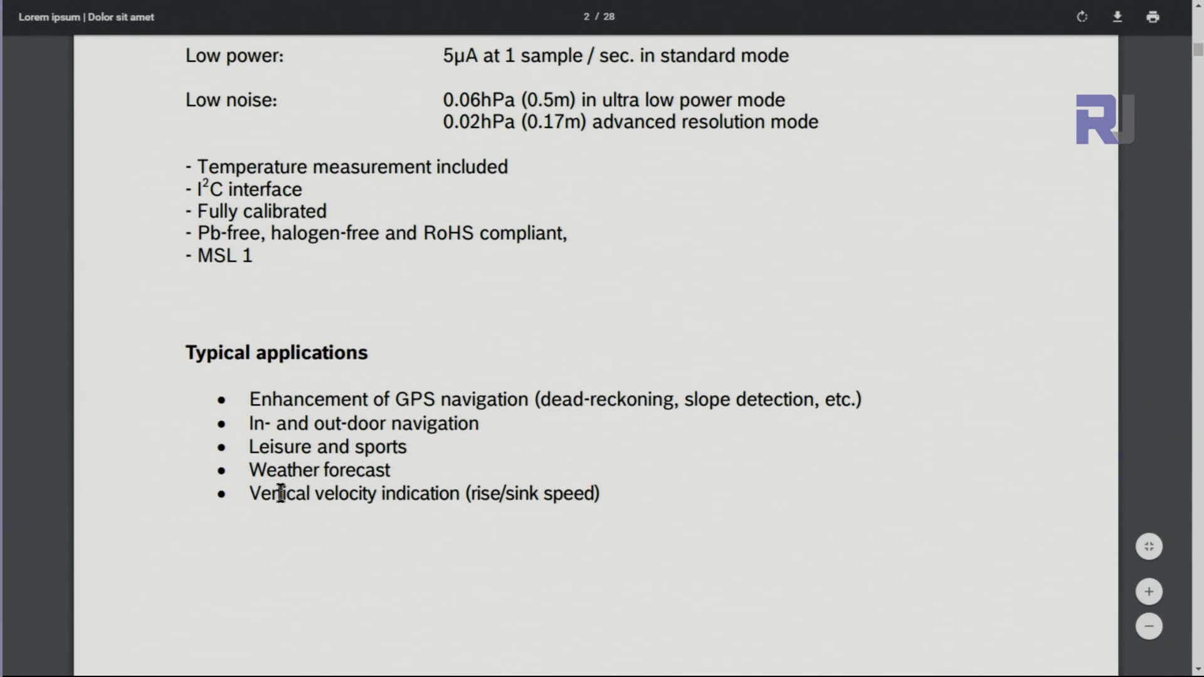
{"action": "left_click_drag", "start_coordinate": [248, 493], "coordinate": [460, 493]}
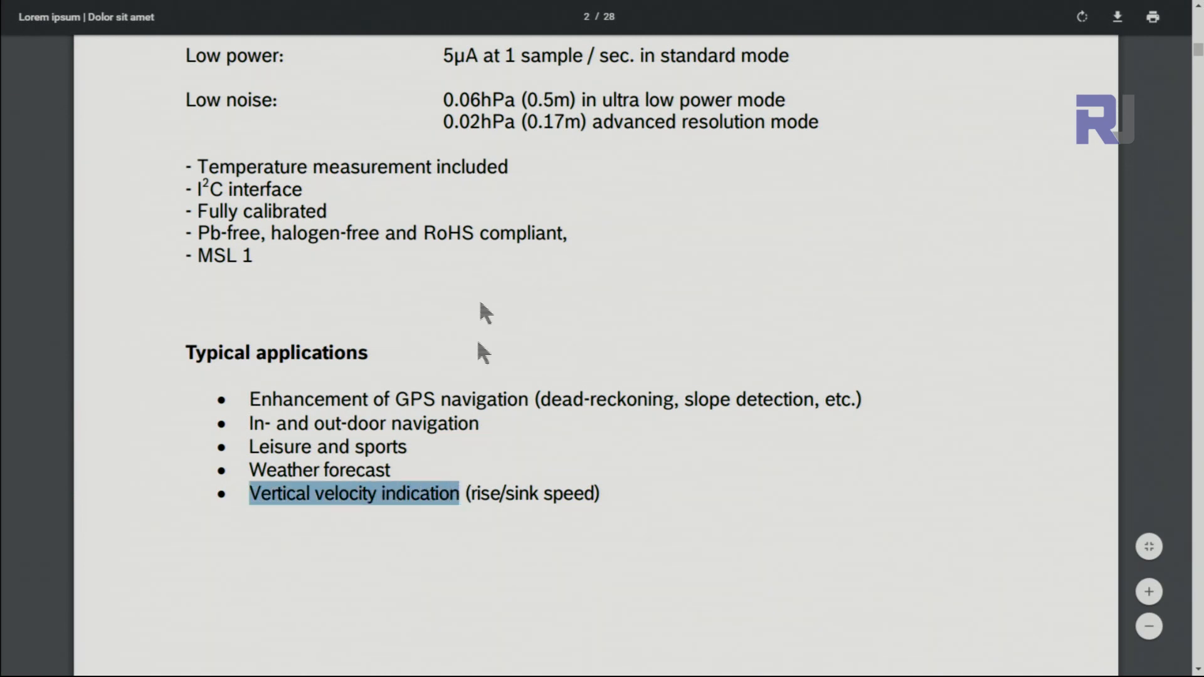
{"action": "mouse_move", "coordinate": [373, 453]}
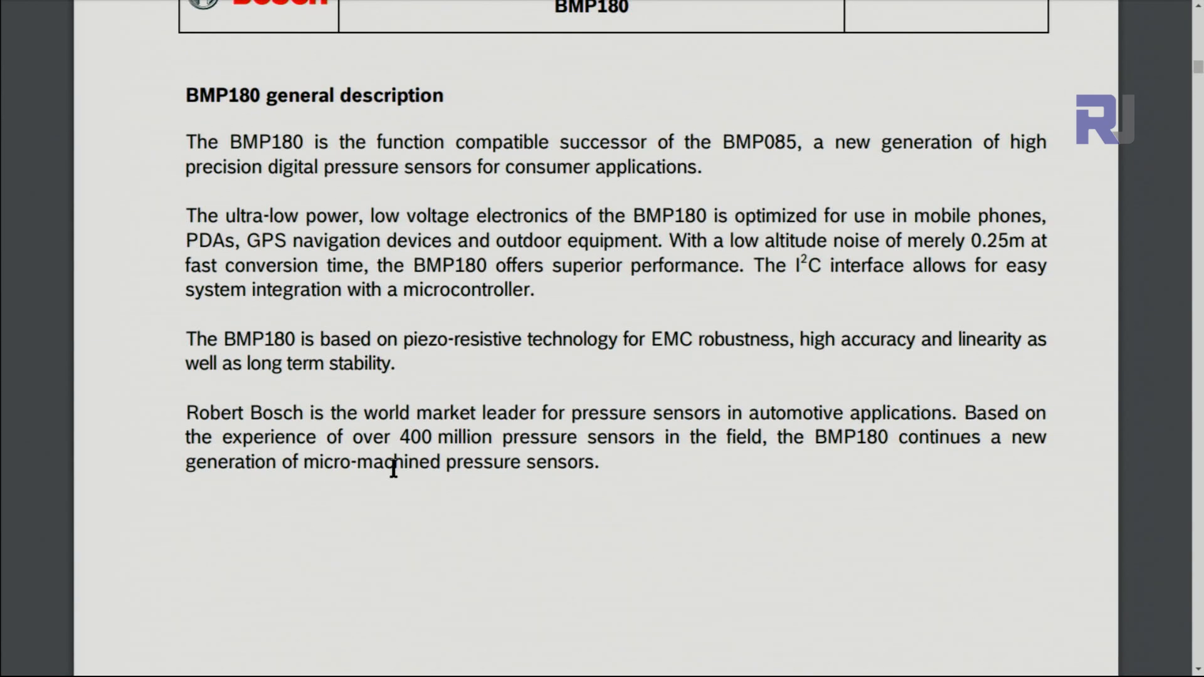
Step: Review the general description and Table 1, picking out the 950 relative-accuracy and +2.0 absolute-accuracy values
{"action": "scroll", "scroll_direction": "down", "scroll_amount": 3}
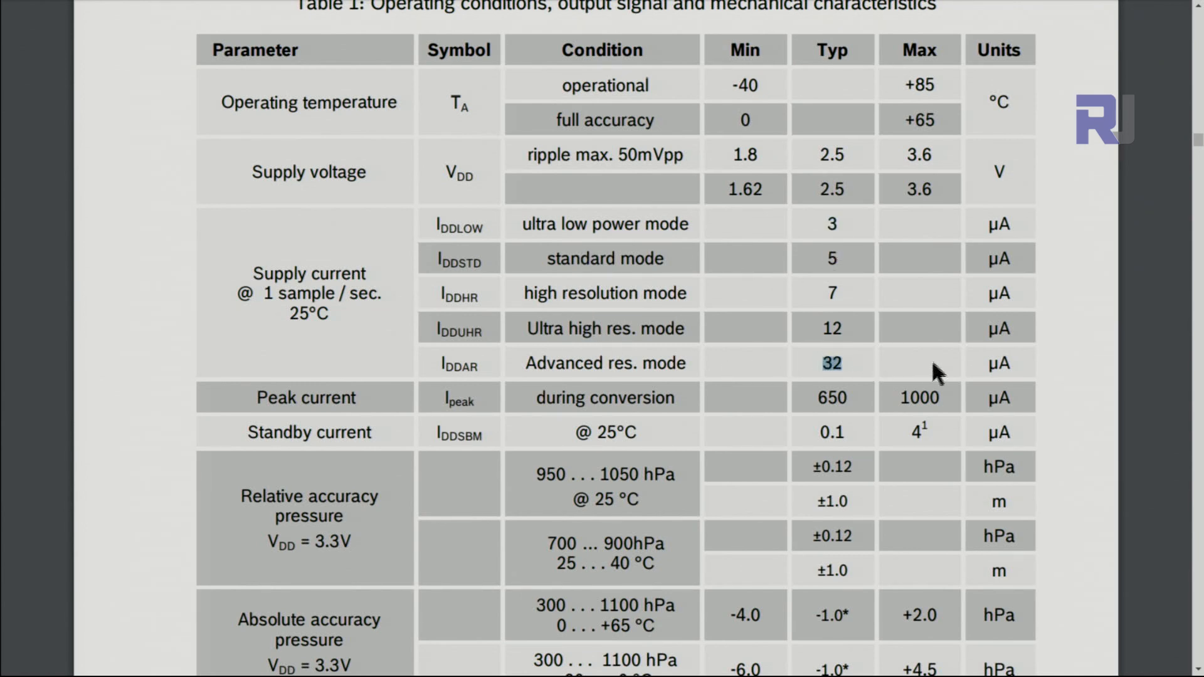
{"action": "mouse_move", "coordinate": [807, 351]}
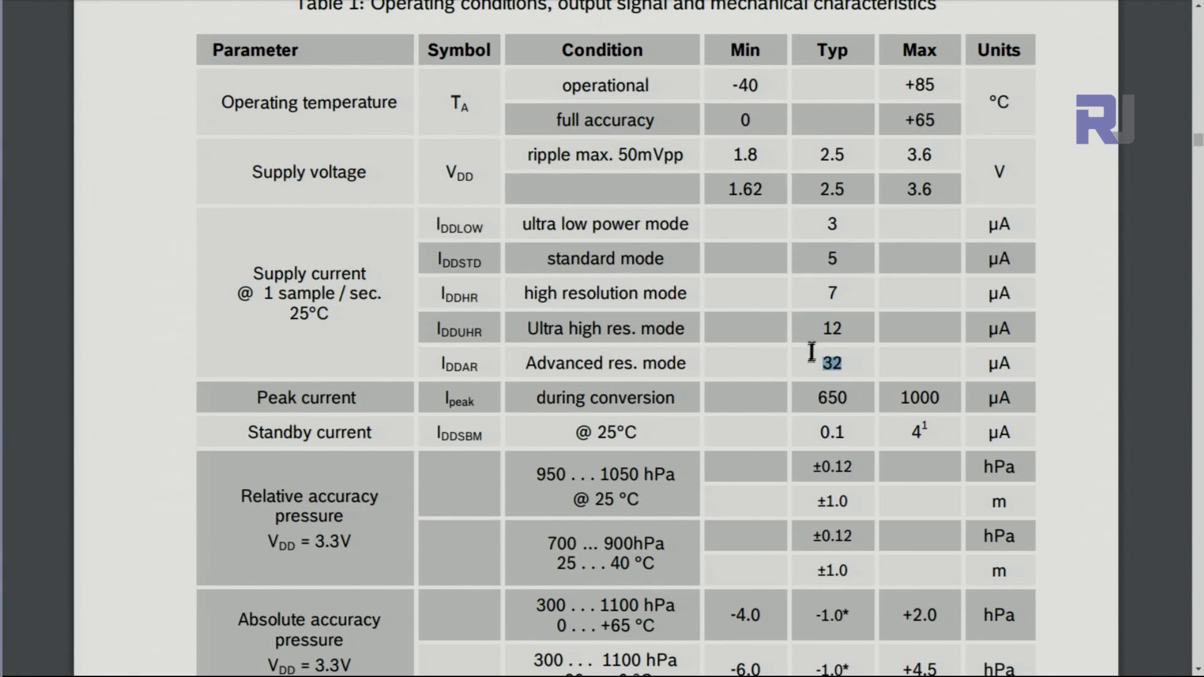
{"action": "scroll", "scroll_direction": "down", "scroll_amount": 3}
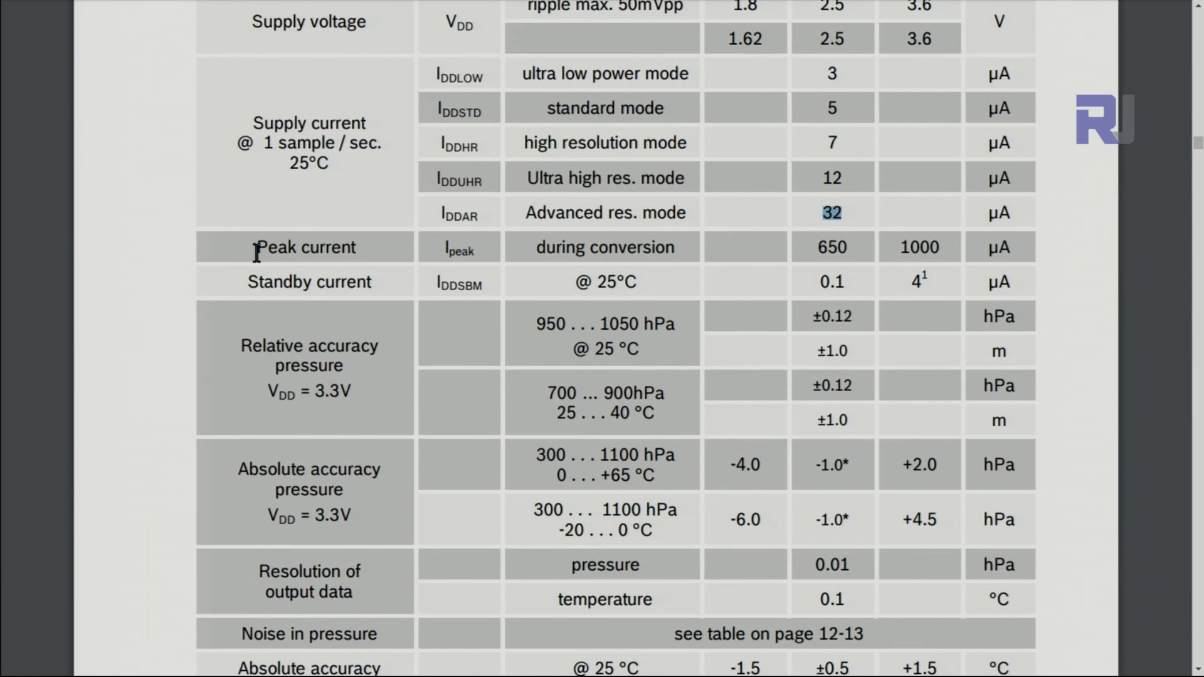
{"action": "scroll", "scroll_direction": "down", "scroll_amount": 3}
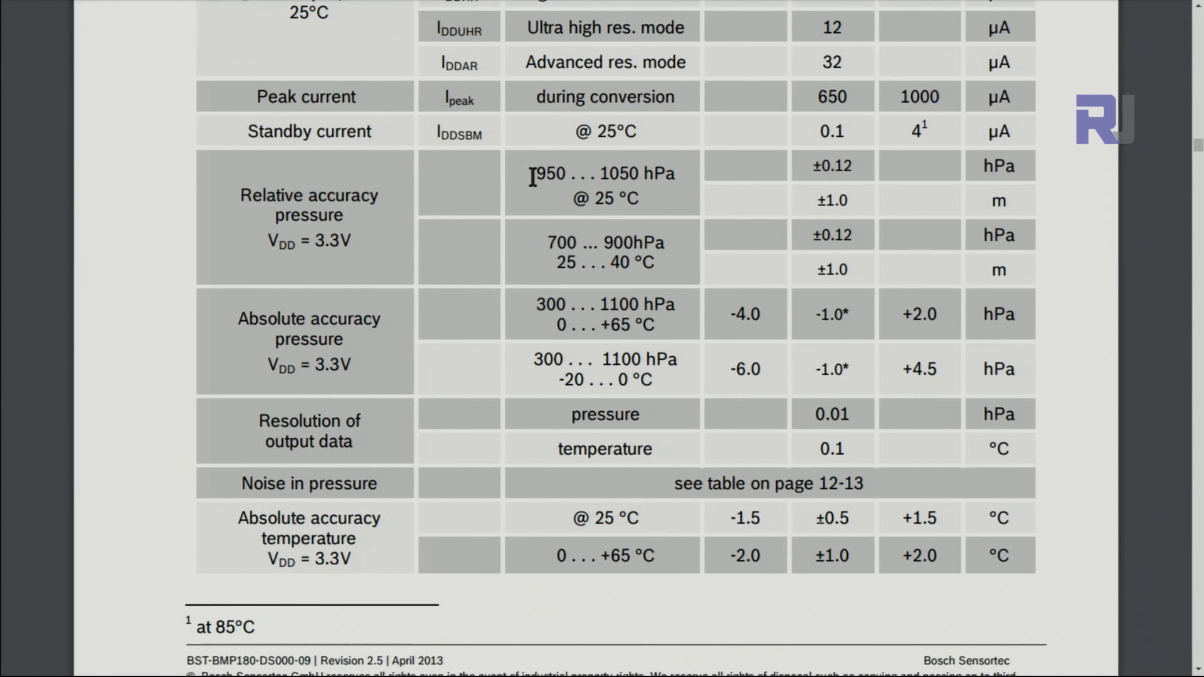
{"action": "double_click", "coordinate": [548, 173]}
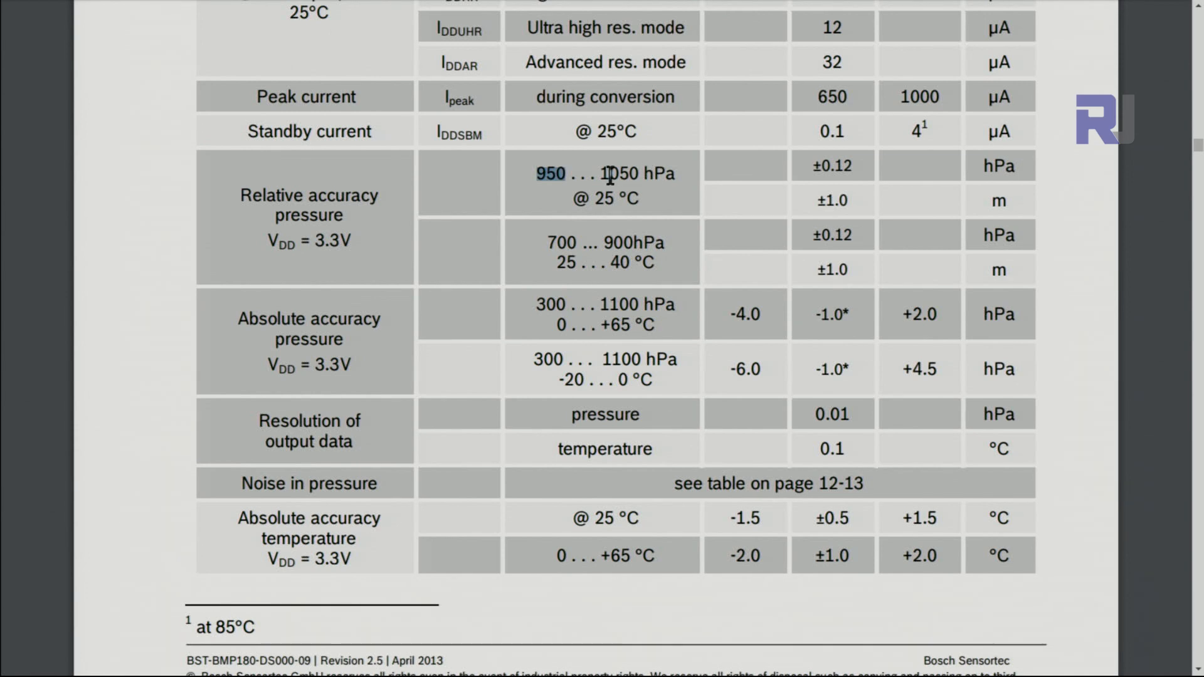
{"action": "mouse_move", "coordinate": [652, 174]}
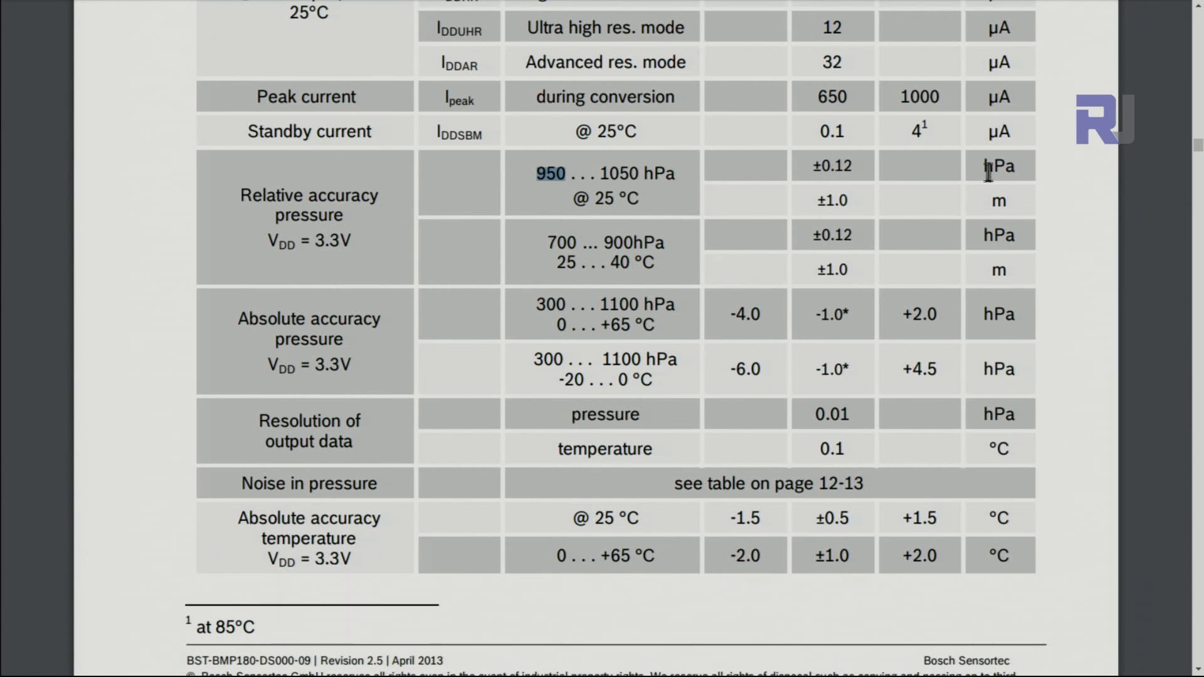
{"action": "double_click", "coordinate": [270, 319]}
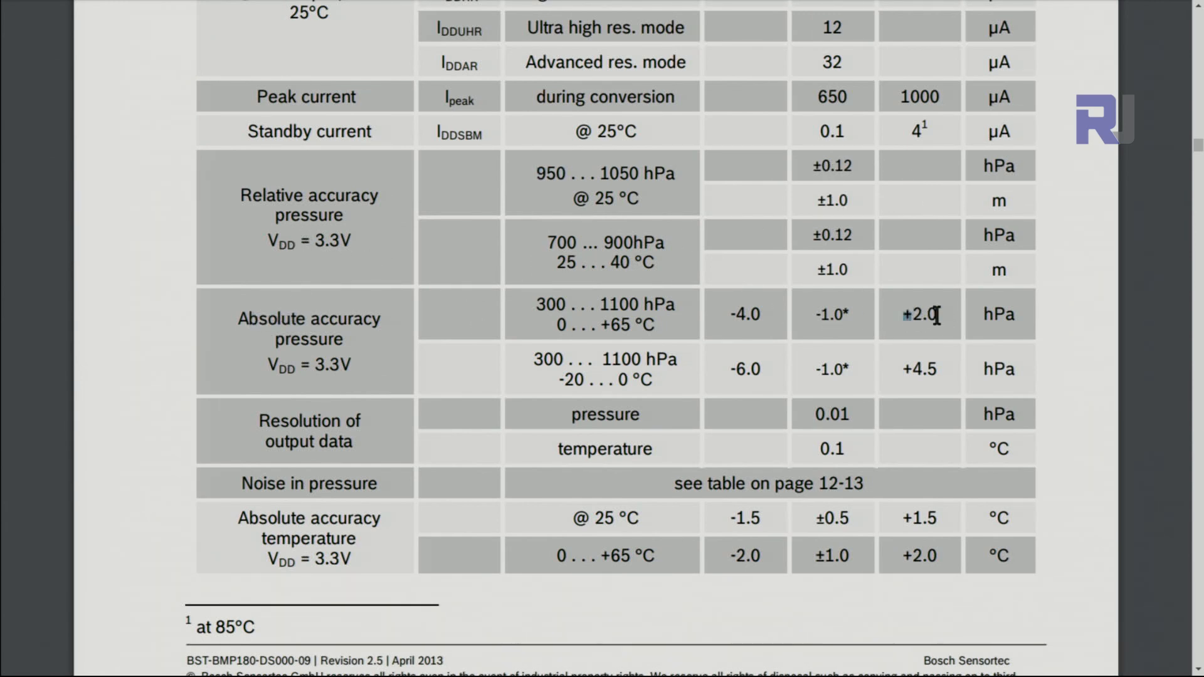
{"action": "scroll", "scroll_direction": "down", "scroll_amount": 3}
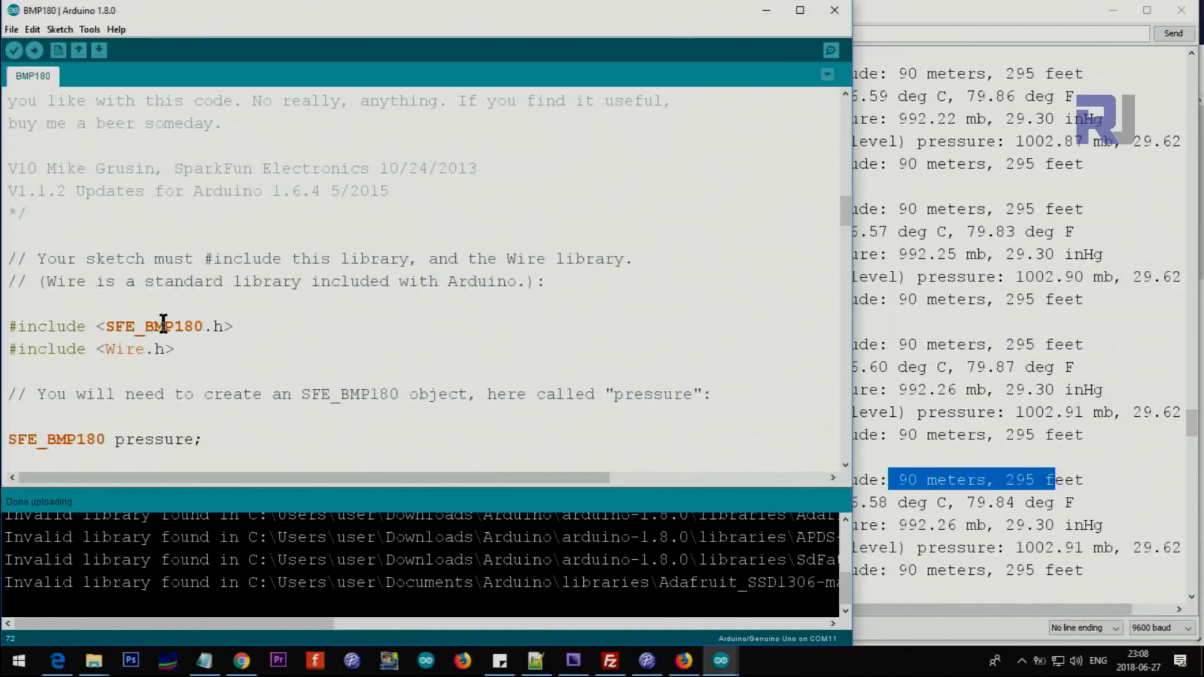
{"action": "double_click", "coordinate": [158, 326]}
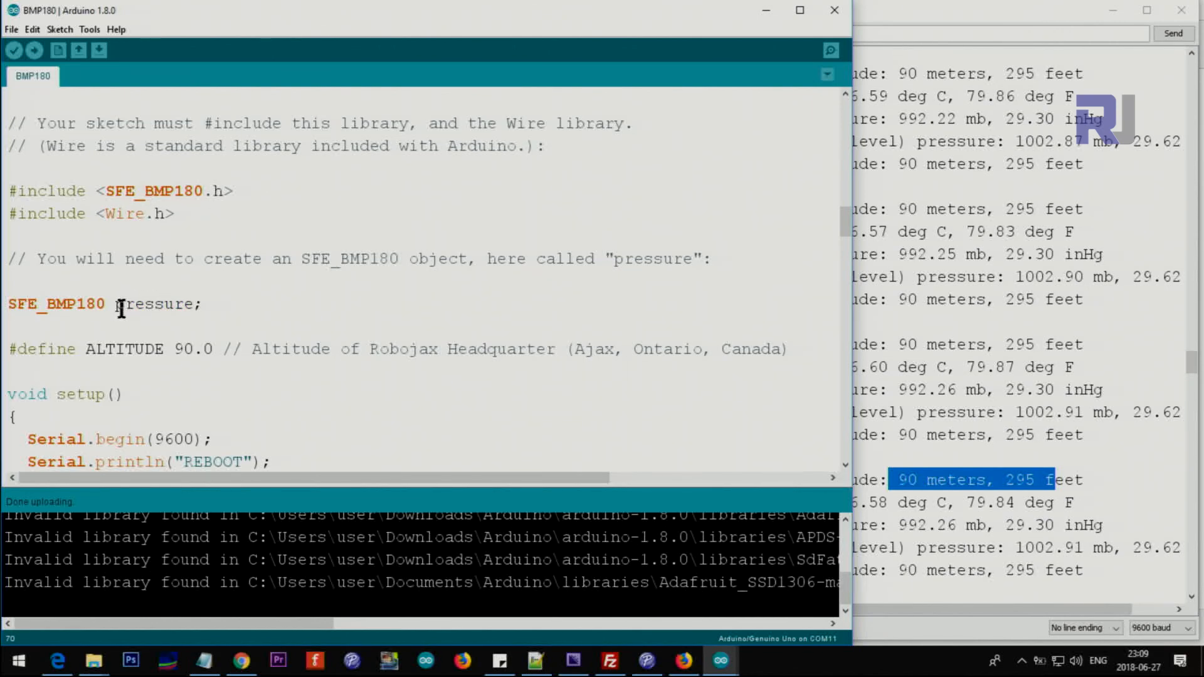
{"action": "double_click", "coordinate": [153, 303]}
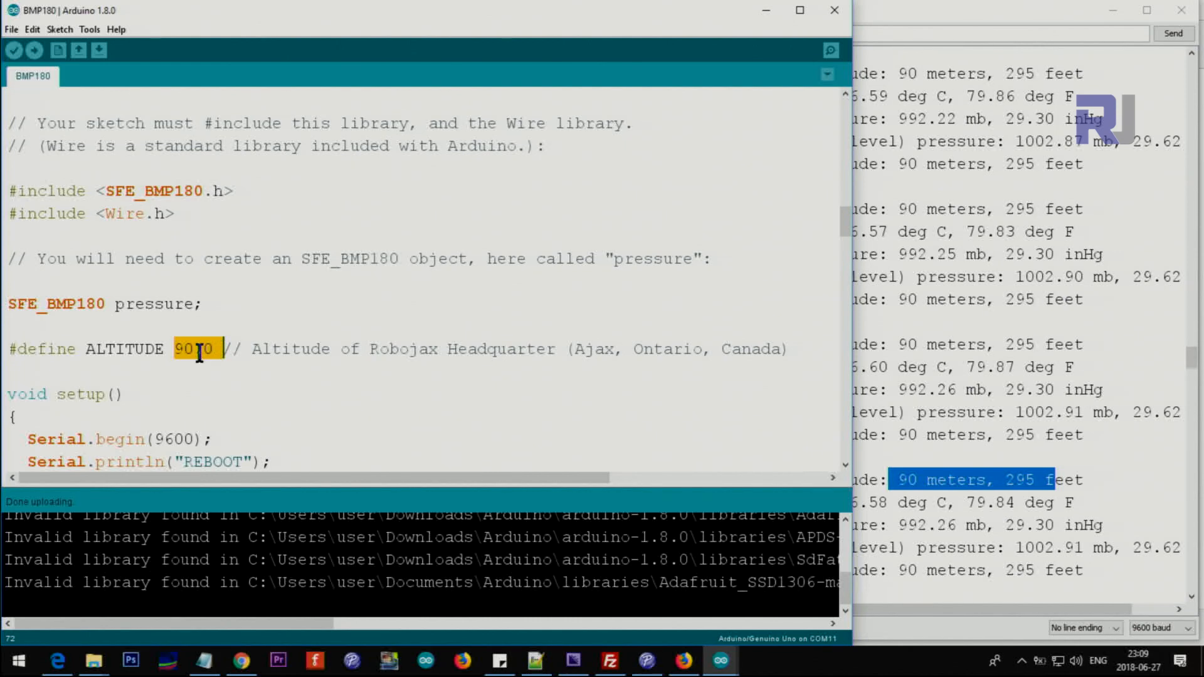
{"action": "type", "text": "90."}
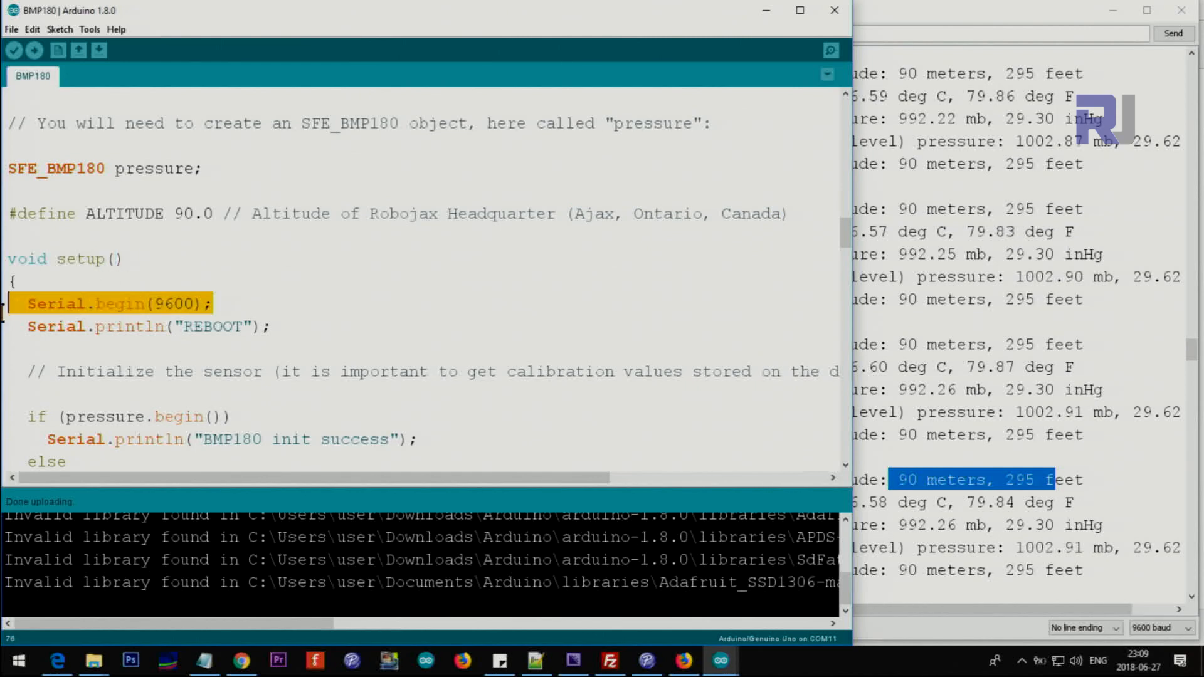
{"action": "mouse_move", "coordinate": [946, 276]}
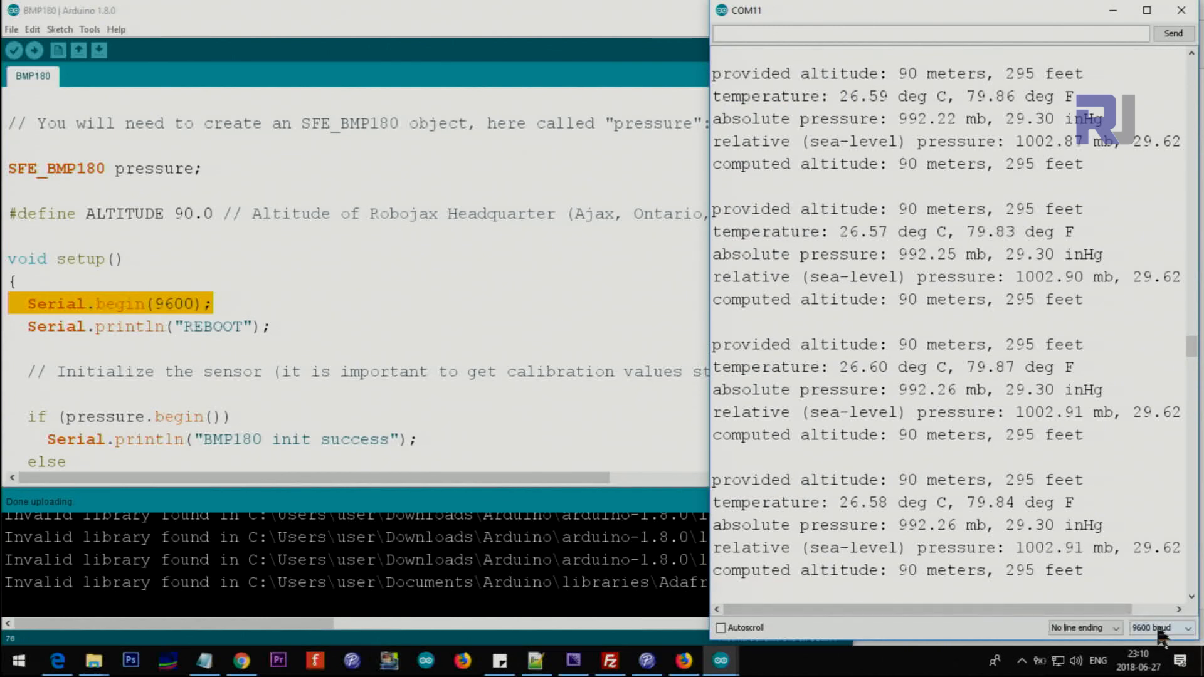
{"action": "double_click", "coordinate": [173, 303]}
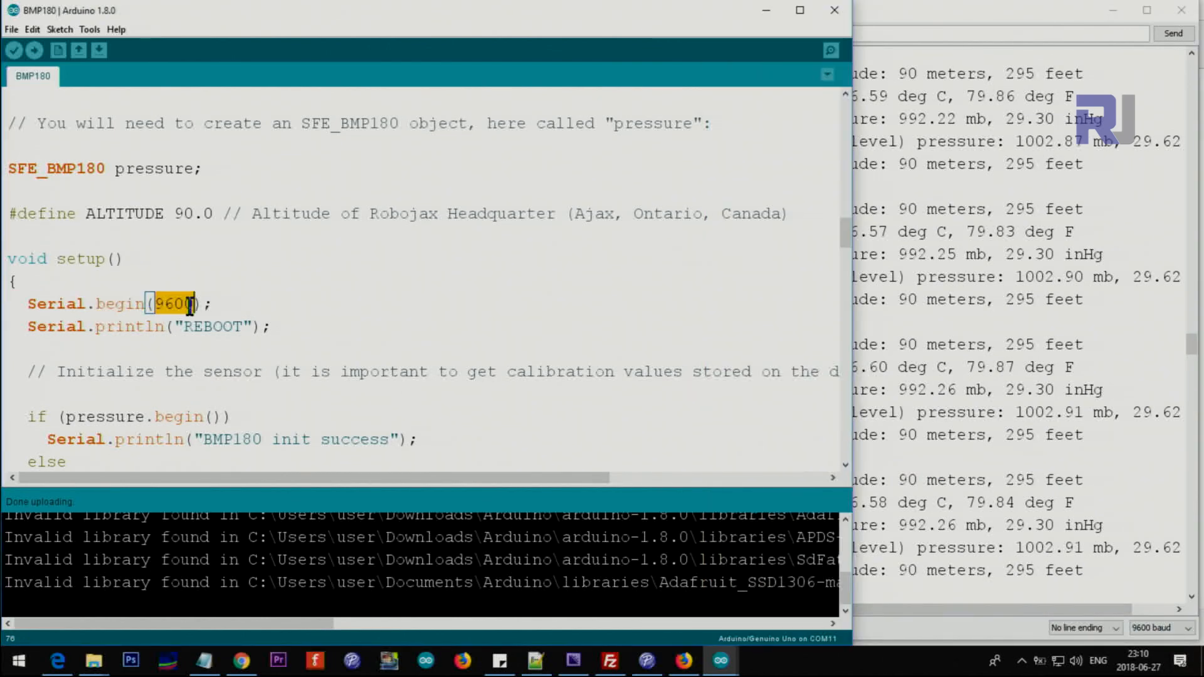
{"action": "mouse_move", "coordinate": [198, 303]}
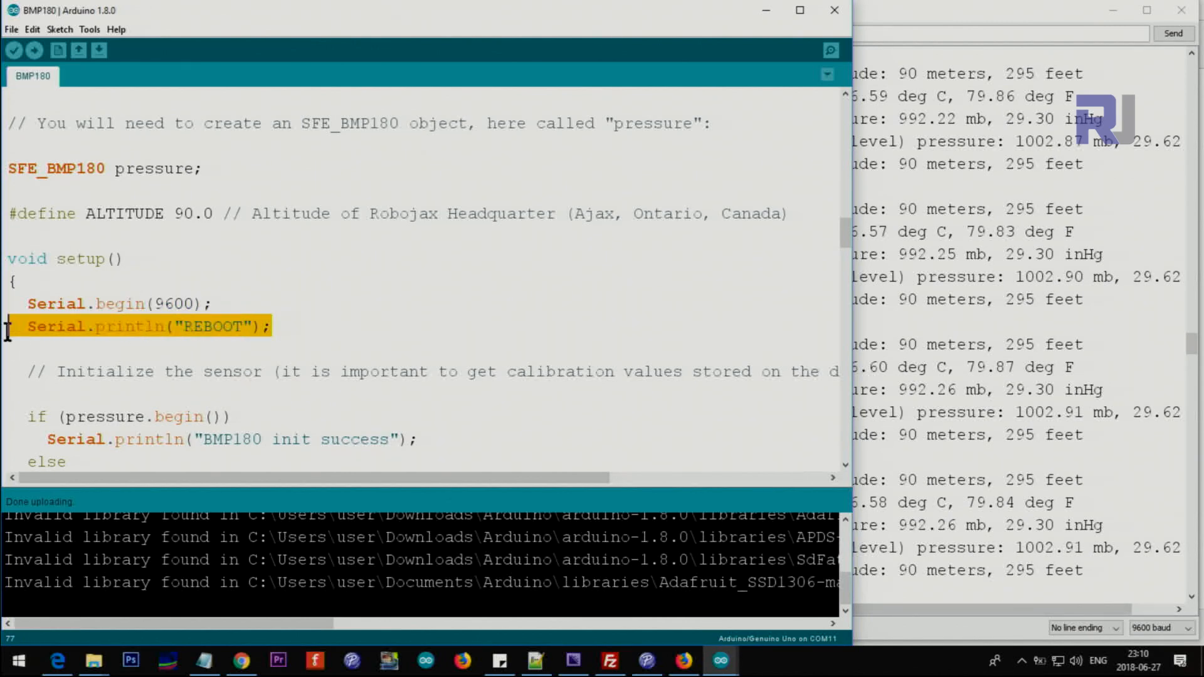
{"action": "scroll", "scroll_direction": "down", "scroll_amount": 3}
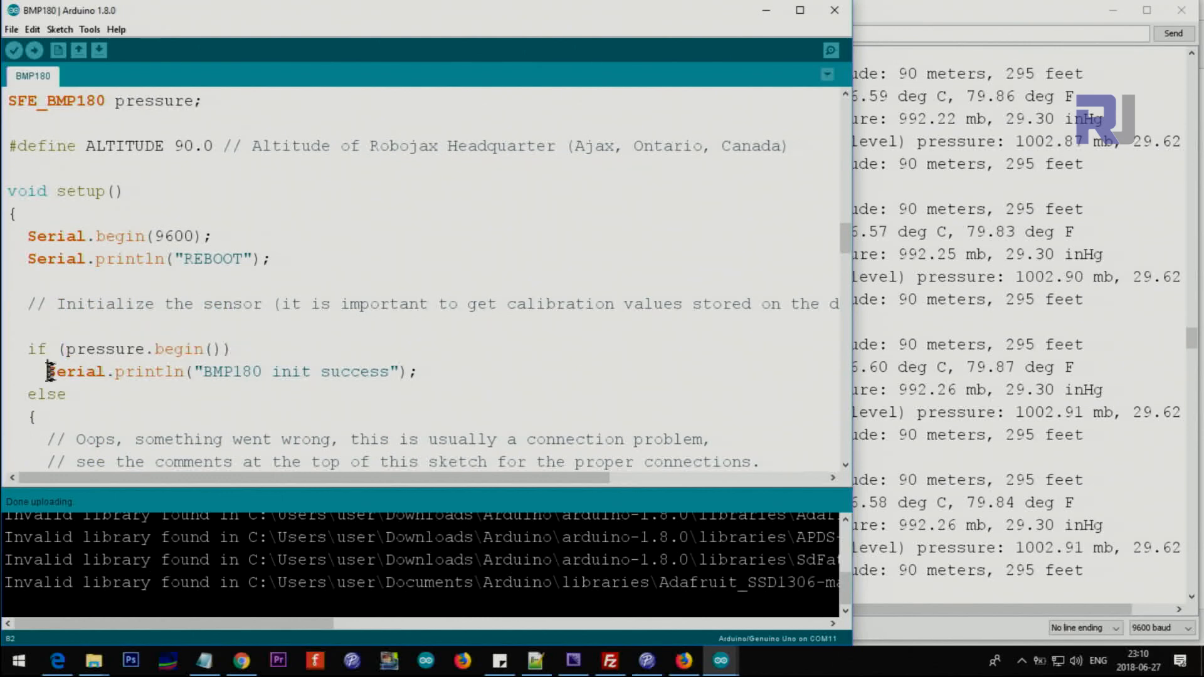
{"action": "left_click_drag", "start_coordinate": [46, 371], "coordinate": [403, 371]}
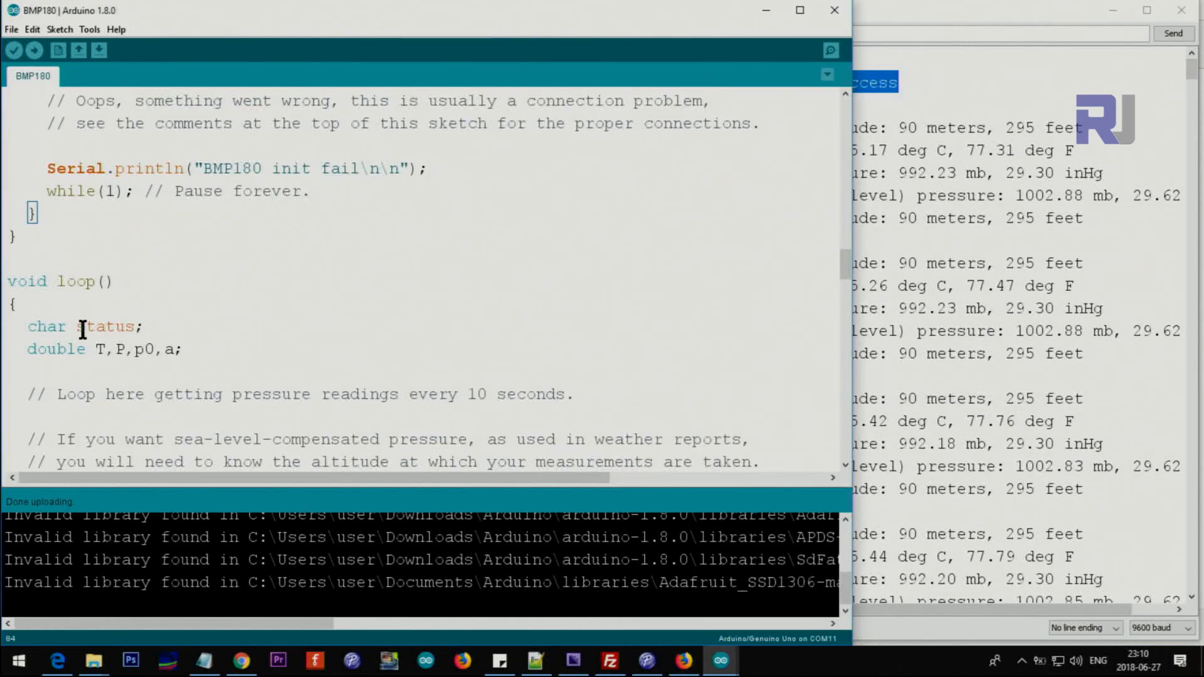
{"action": "scroll", "scroll_direction": "down", "scroll_amount": 3}
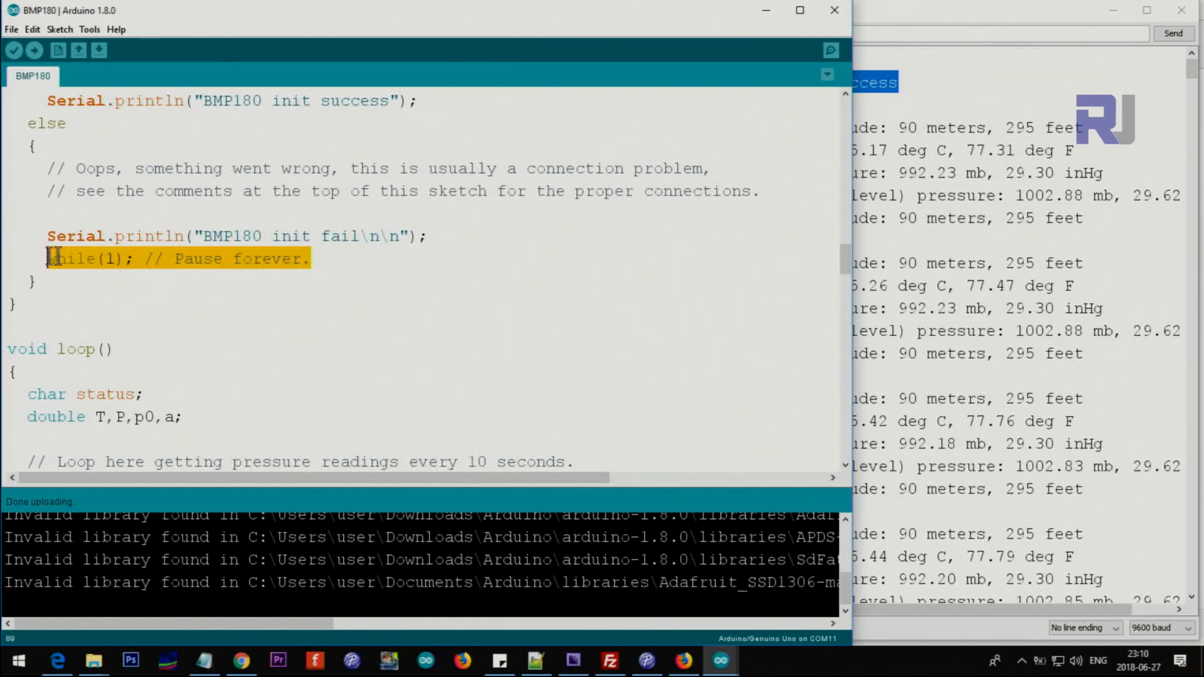
{"action": "left_click", "coordinate": [119, 259]}
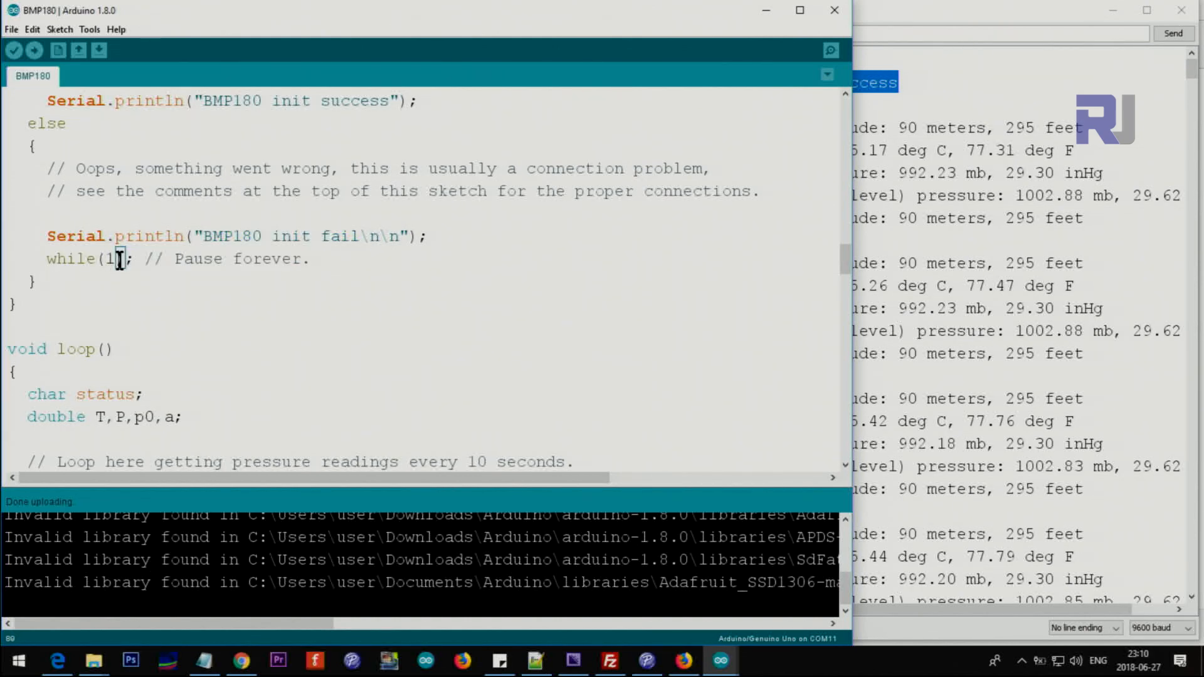
{"action": "scroll", "scroll_direction": "down", "scroll_amount": 3}
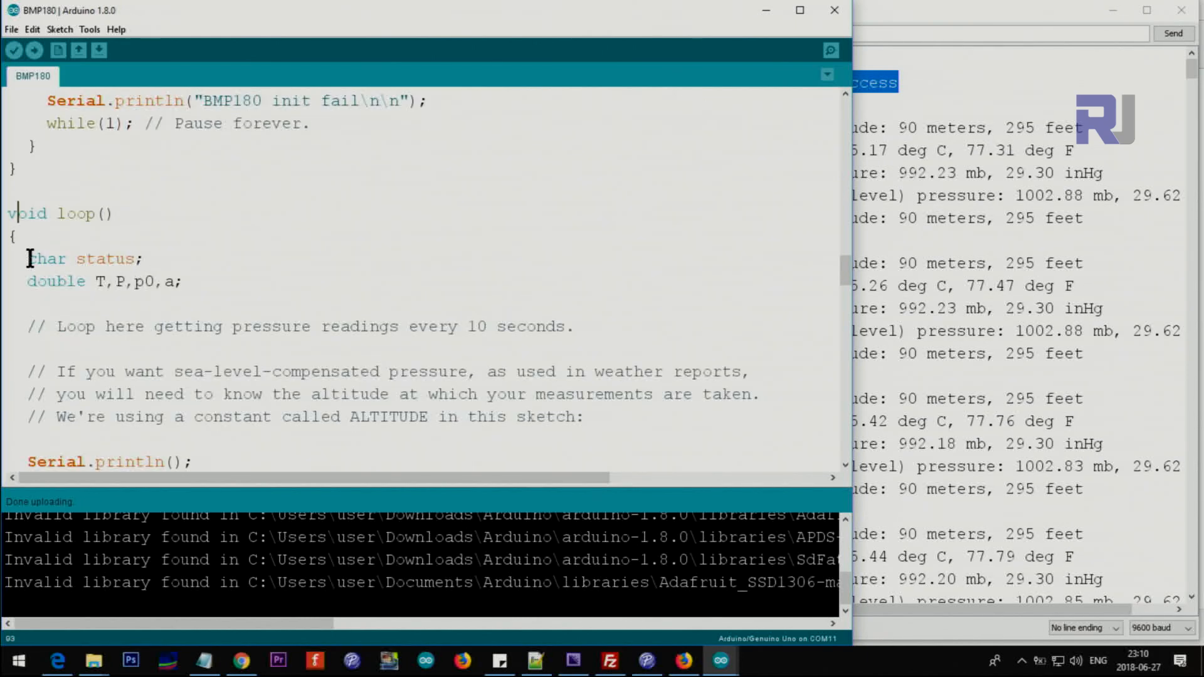
{"action": "double_click", "coordinate": [105, 259]}
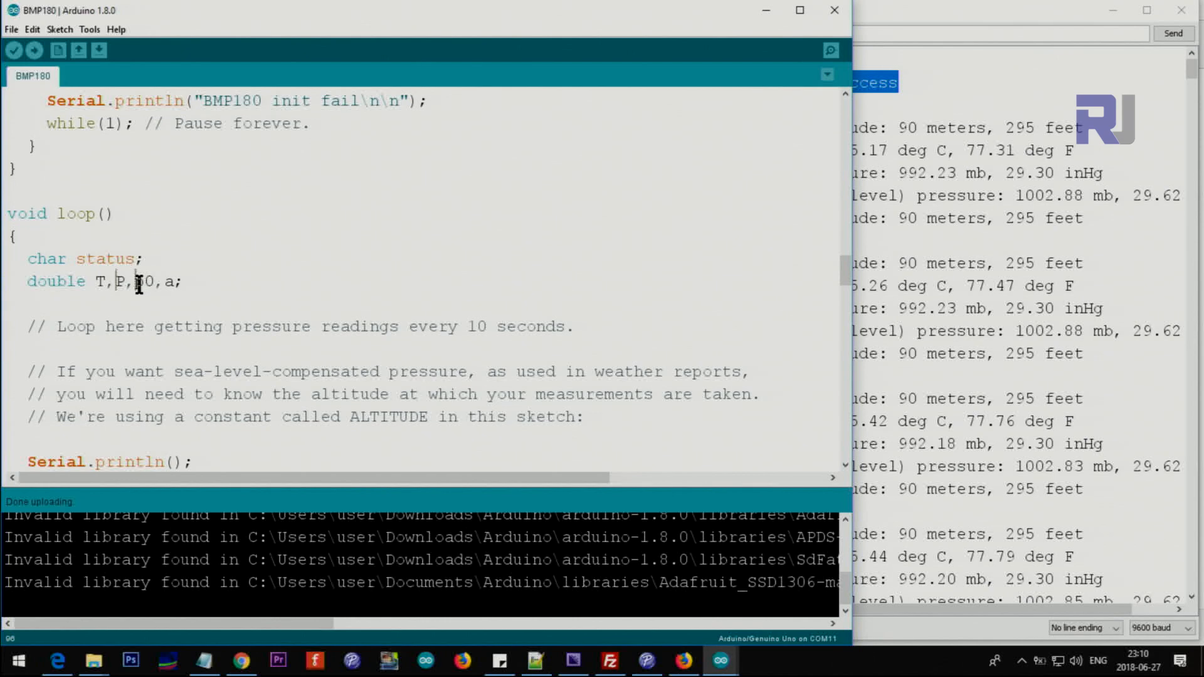
{"action": "double_click", "coordinate": [170, 281]}
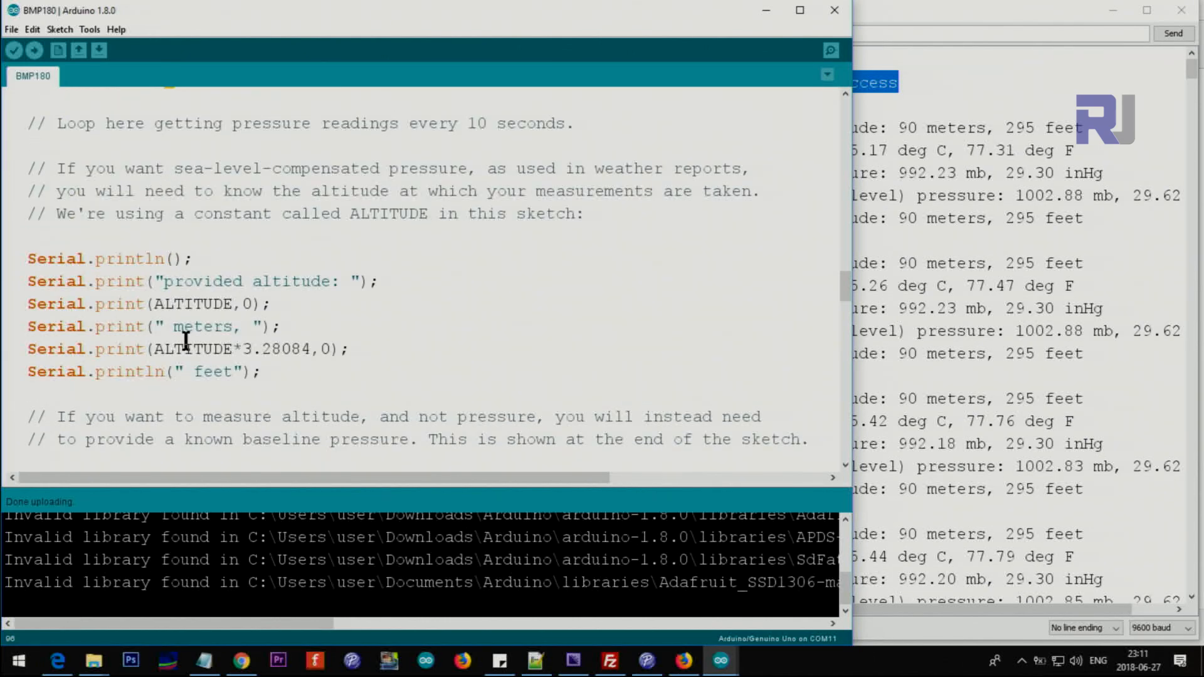
{"action": "double_click", "coordinate": [108, 258]}
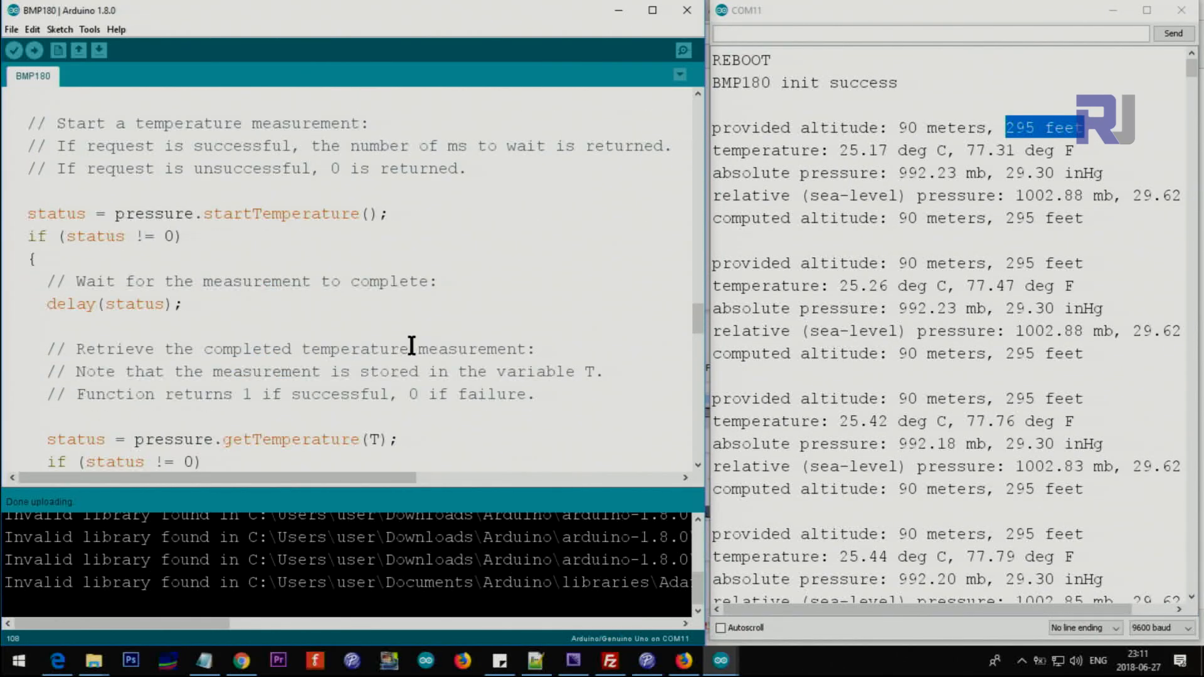
{"action": "scroll", "scroll_direction": "down", "scroll_amount": 3}
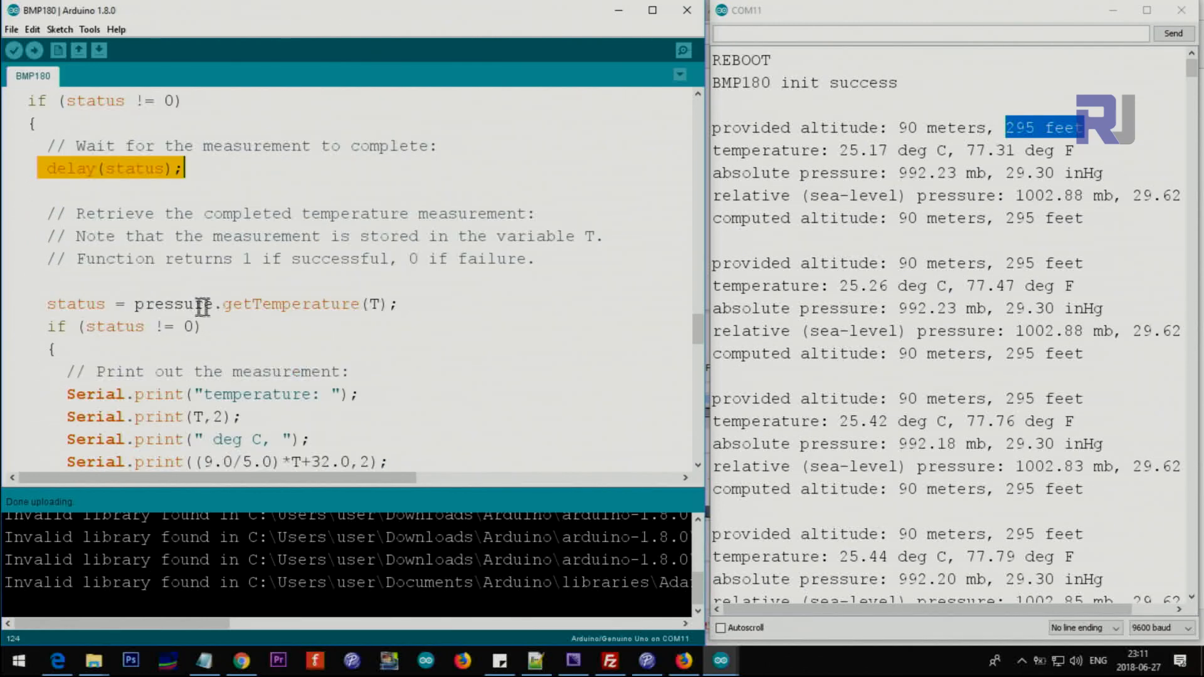
{"action": "double_click", "coordinate": [289, 304]}
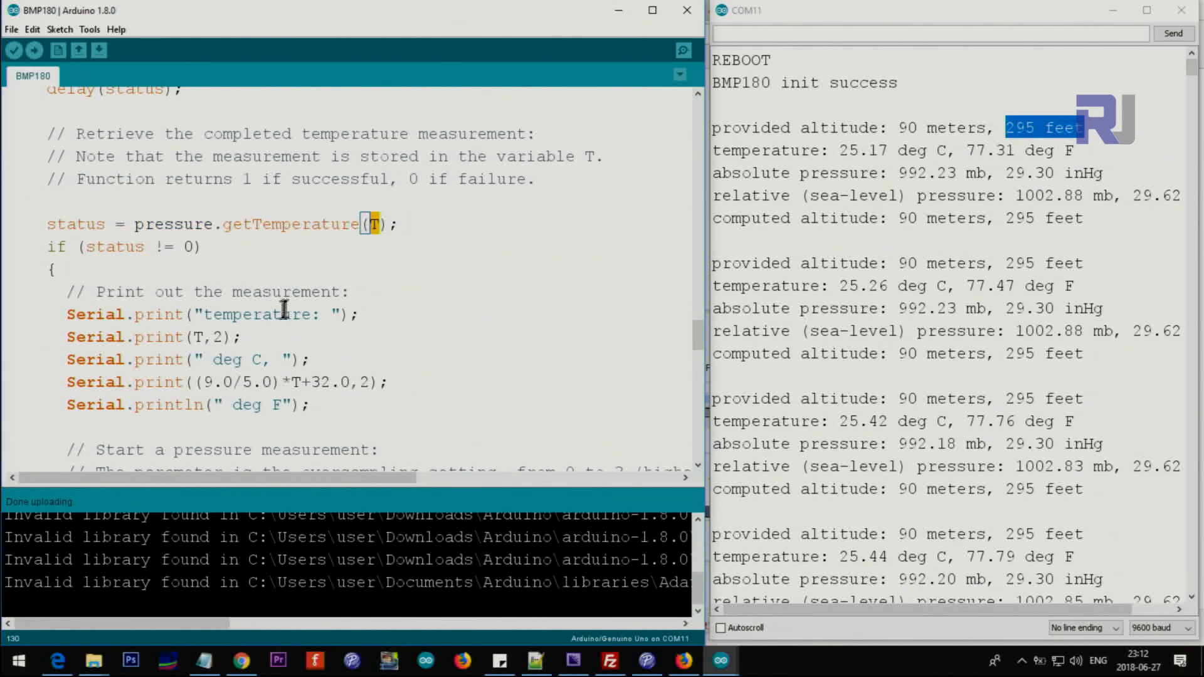
{"action": "mouse_move", "coordinate": [81, 330]}
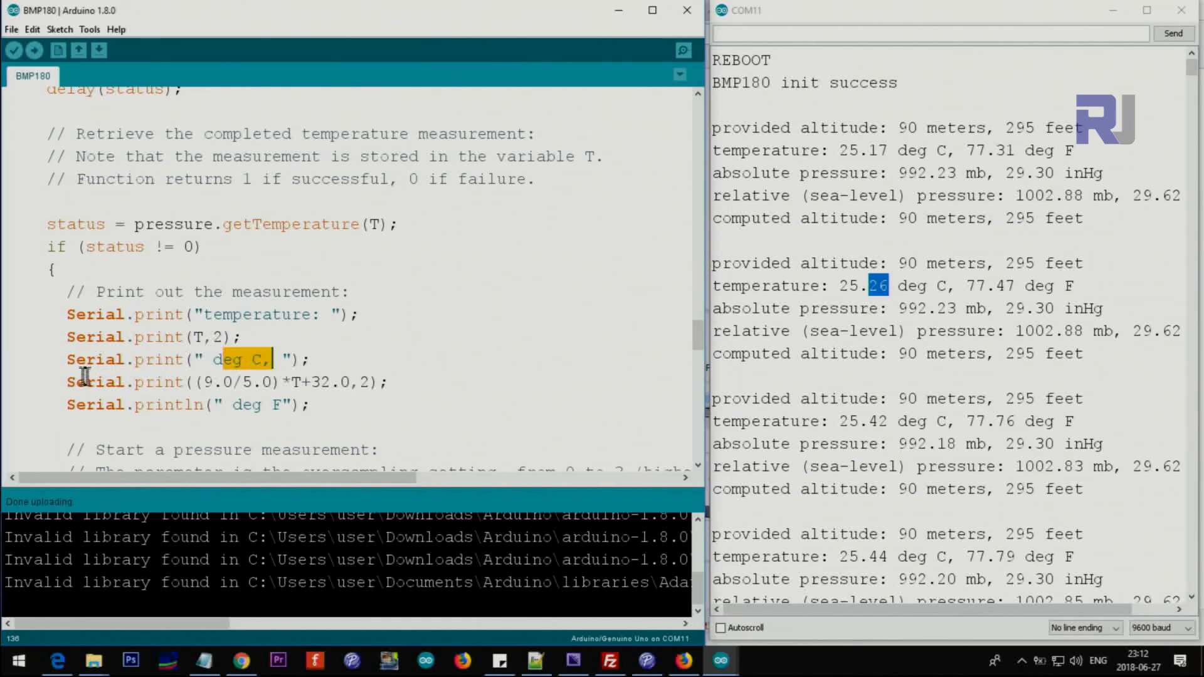
{"action": "left_click", "coordinate": [218, 381]}
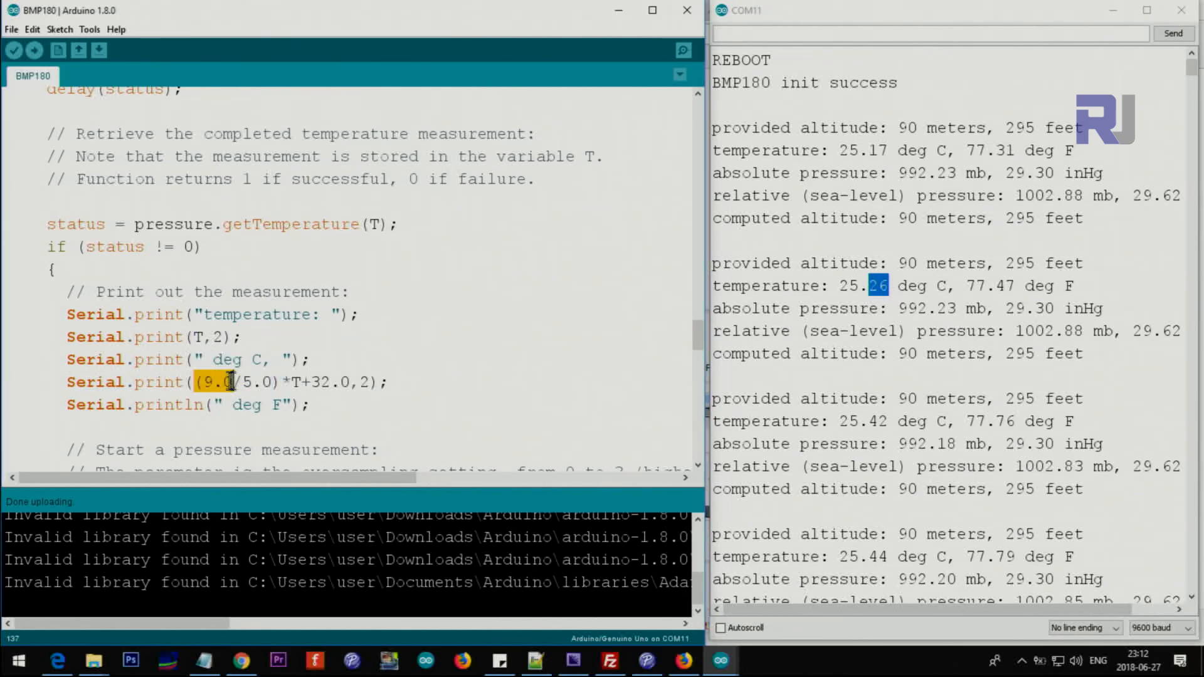
{"action": "left_click_drag", "start_coordinate": [198, 382], "coordinate": [386, 381]}
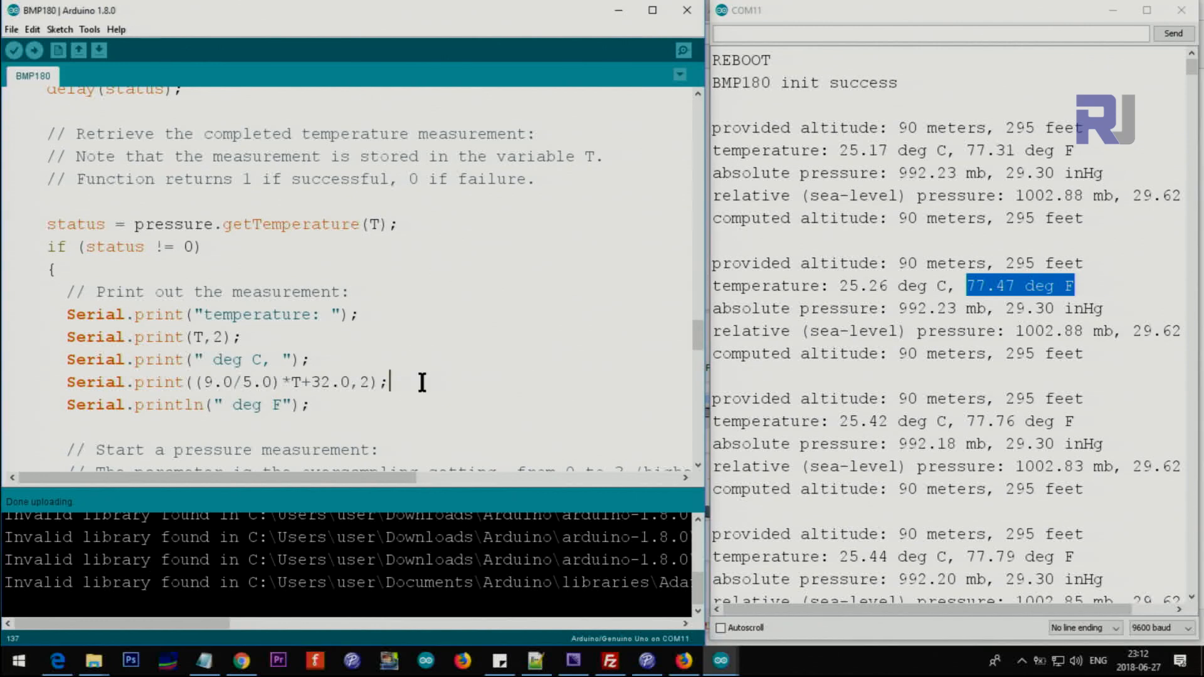
{"action": "scroll", "scroll_direction": "down", "scroll_amount": 3}
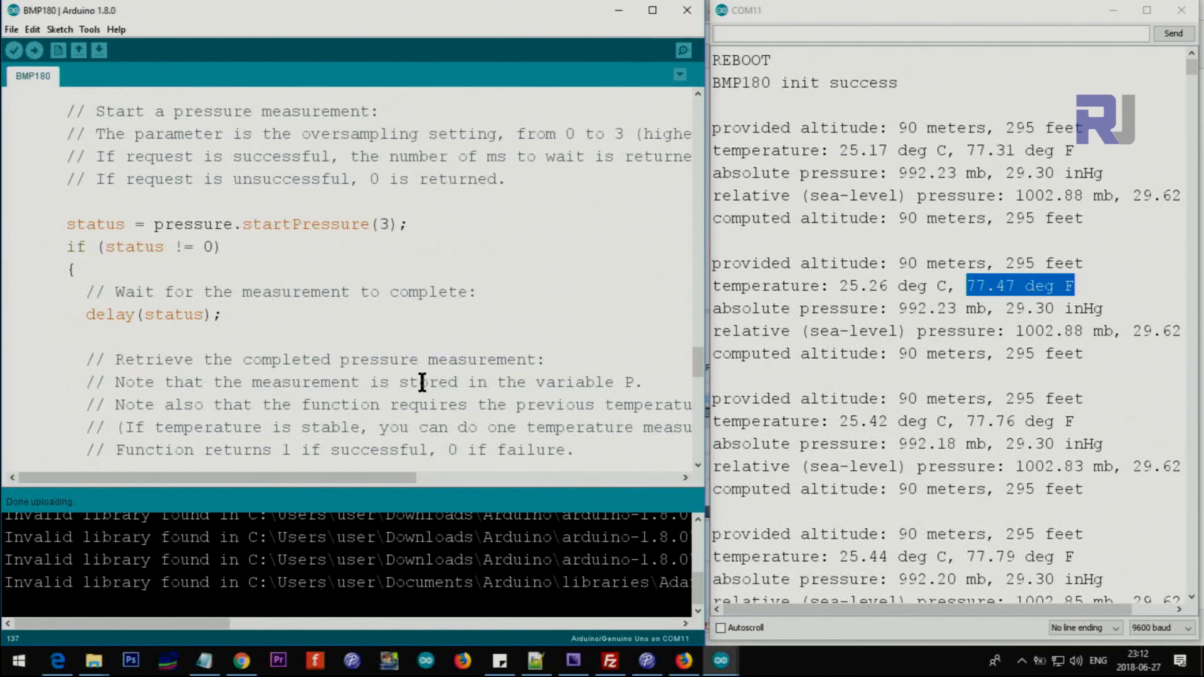
{"action": "double_click", "coordinate": [294, 157]}
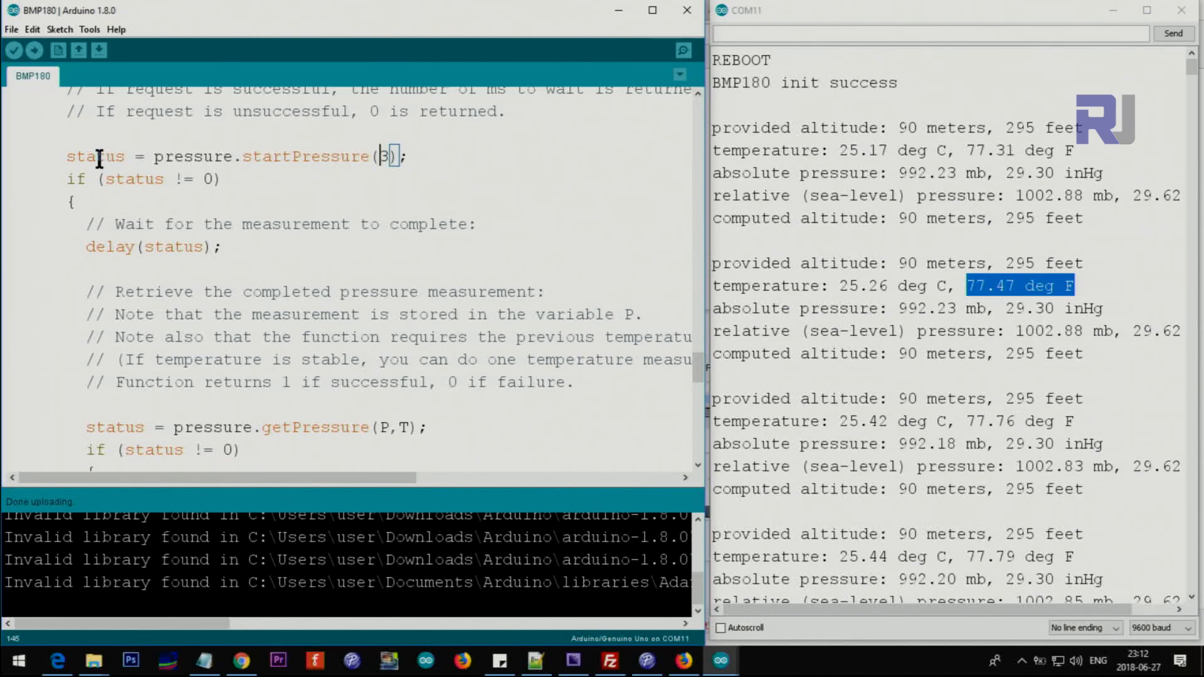
{"action": "mouse_move", "coordinate": [201, 170]}
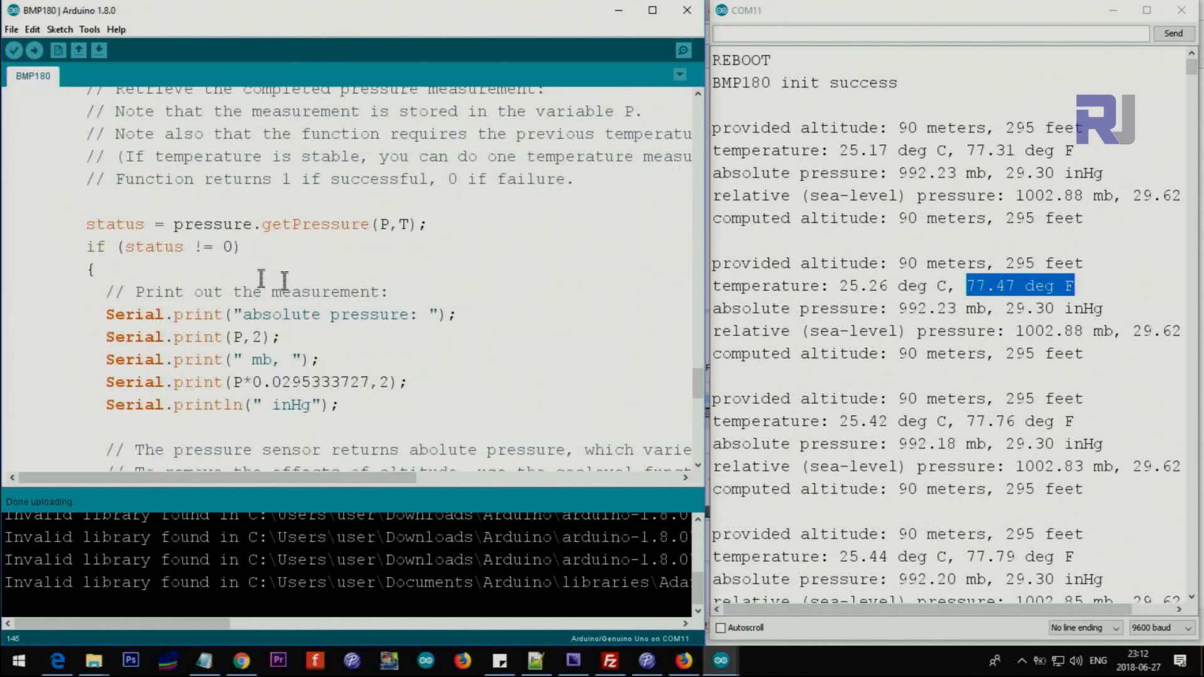
{"action": "double_click", "coordinate": [384, 224]}
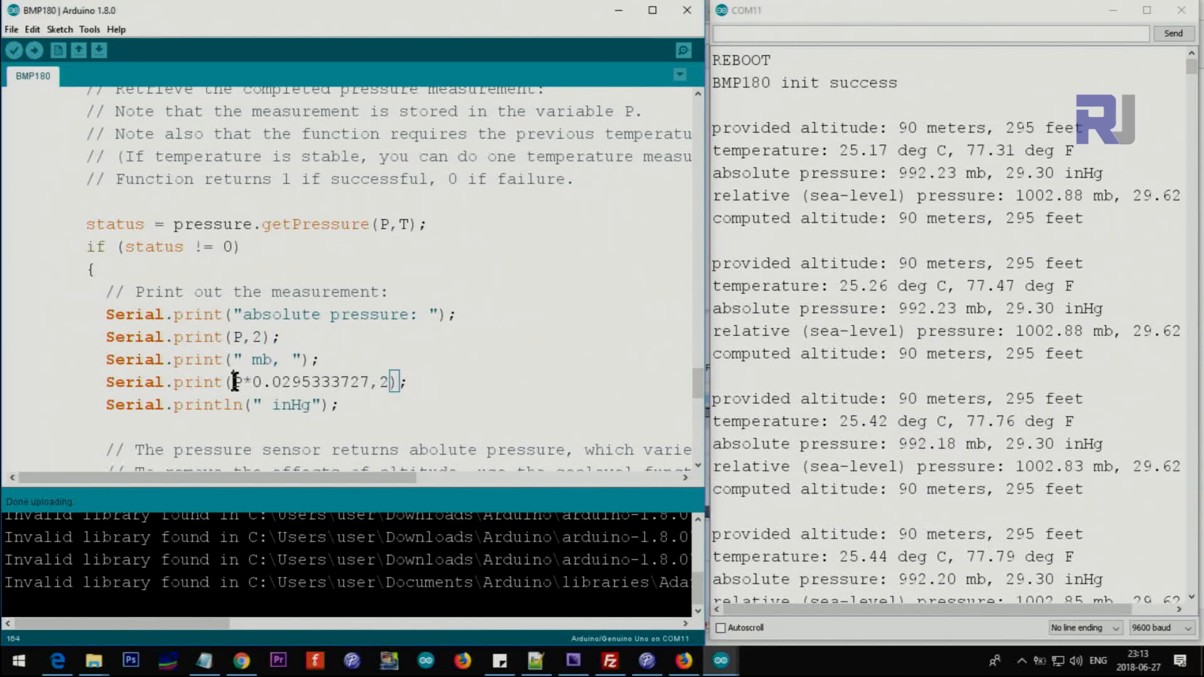
{"action": "double_click", "coordinate": [315, 382]}
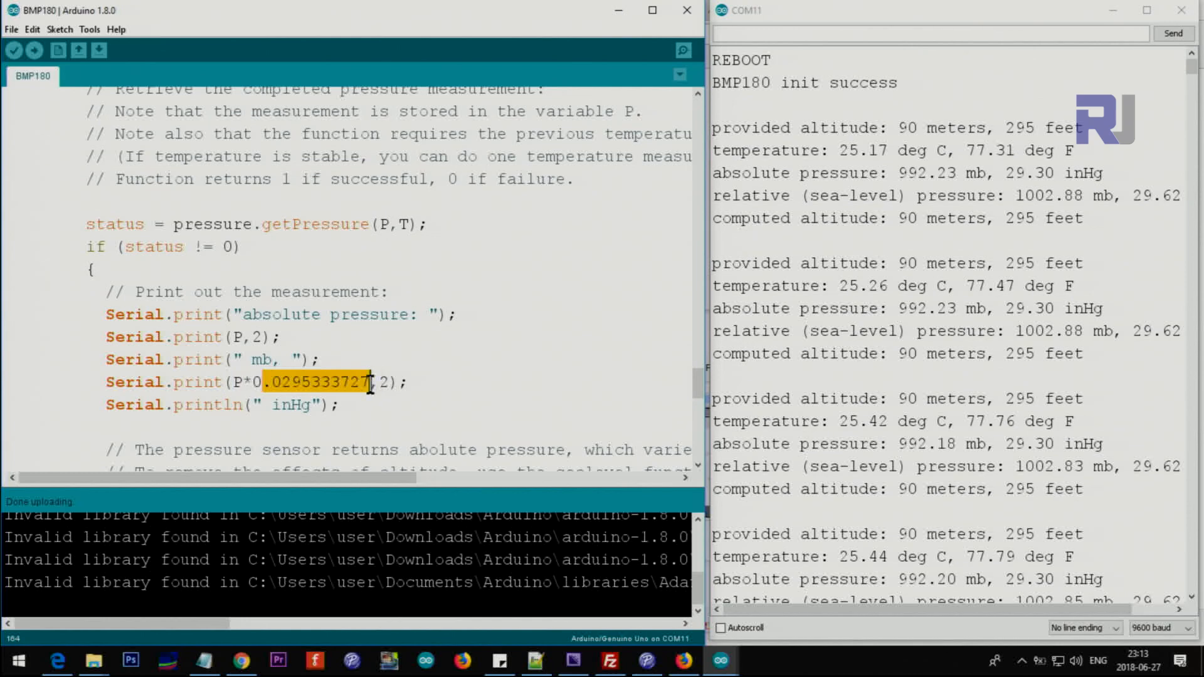
{"action": "left_click", "coordinate": [282, 405]}
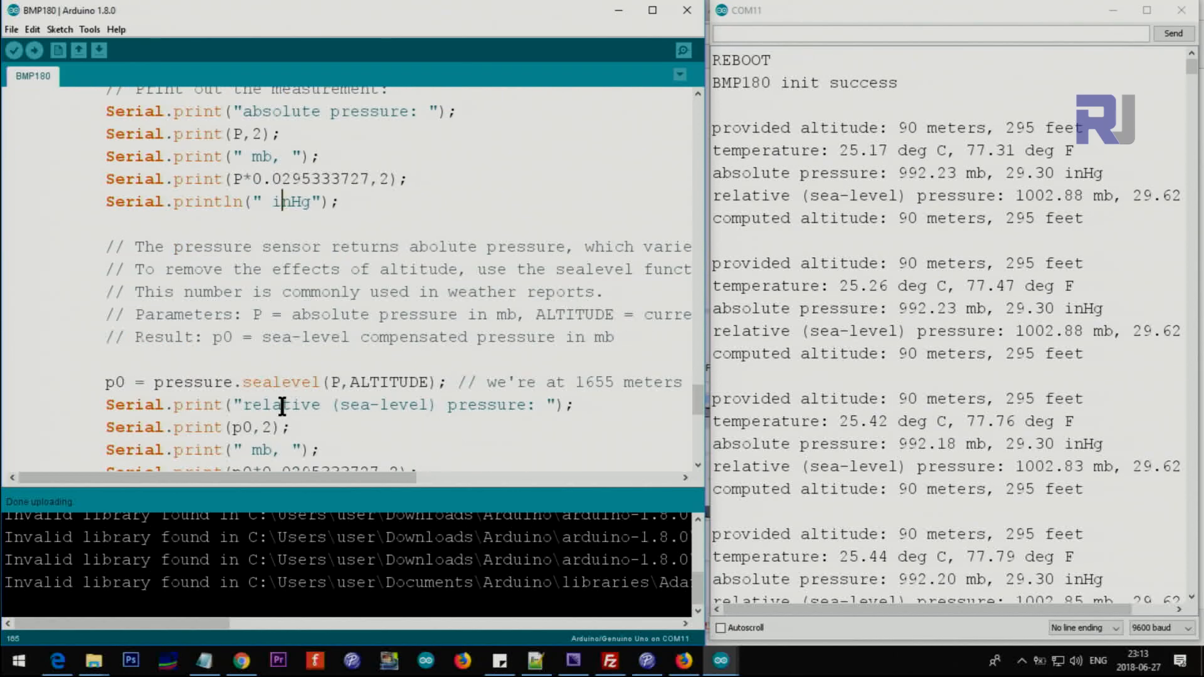
{"action": "double_click", "coordinate": [223, 336]}
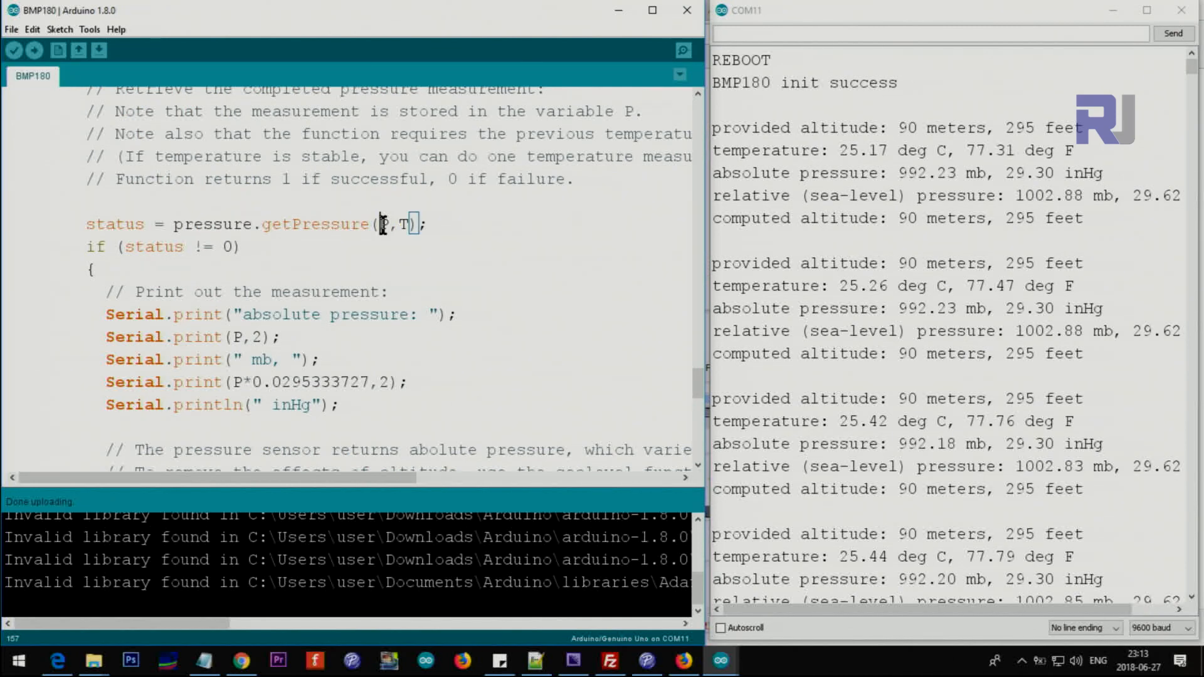
Step: Reach the pressure.sealevel(P,ALTITUDE) line and highlight its sea-level compensated pressure comment
{"action": "scroll", "scroll_direction": "down", "scroll_amount": 3}
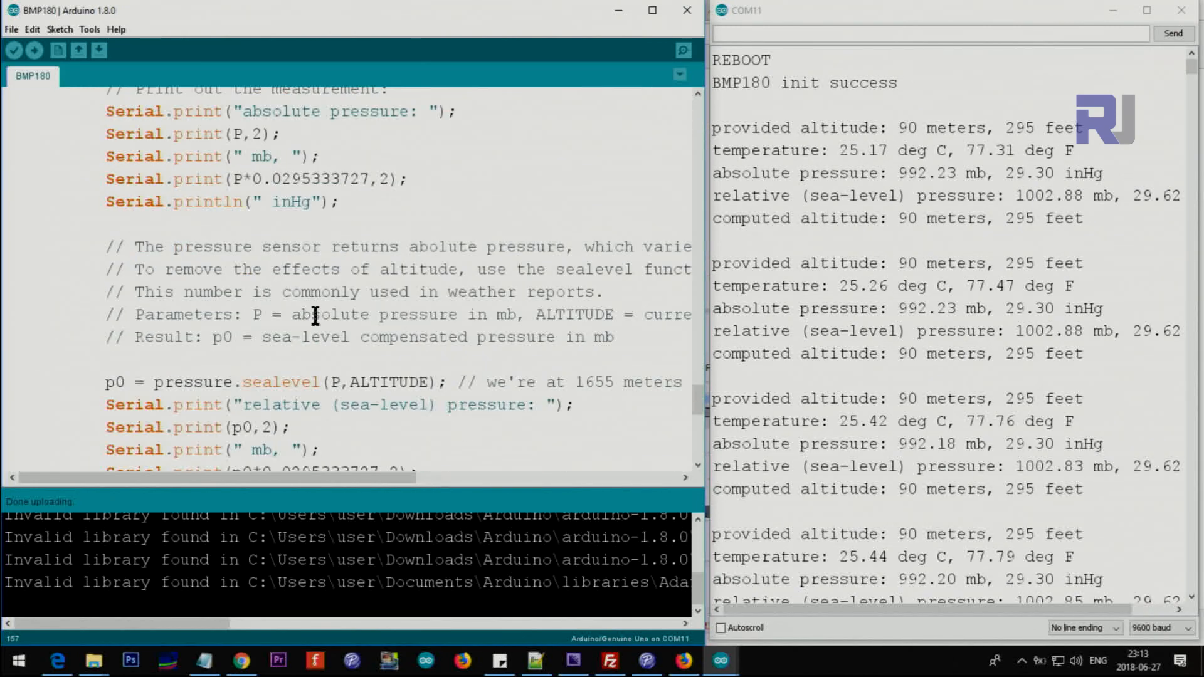
{"action": "scroll", "scroll_direction": "down", "scroll_amount": 3}
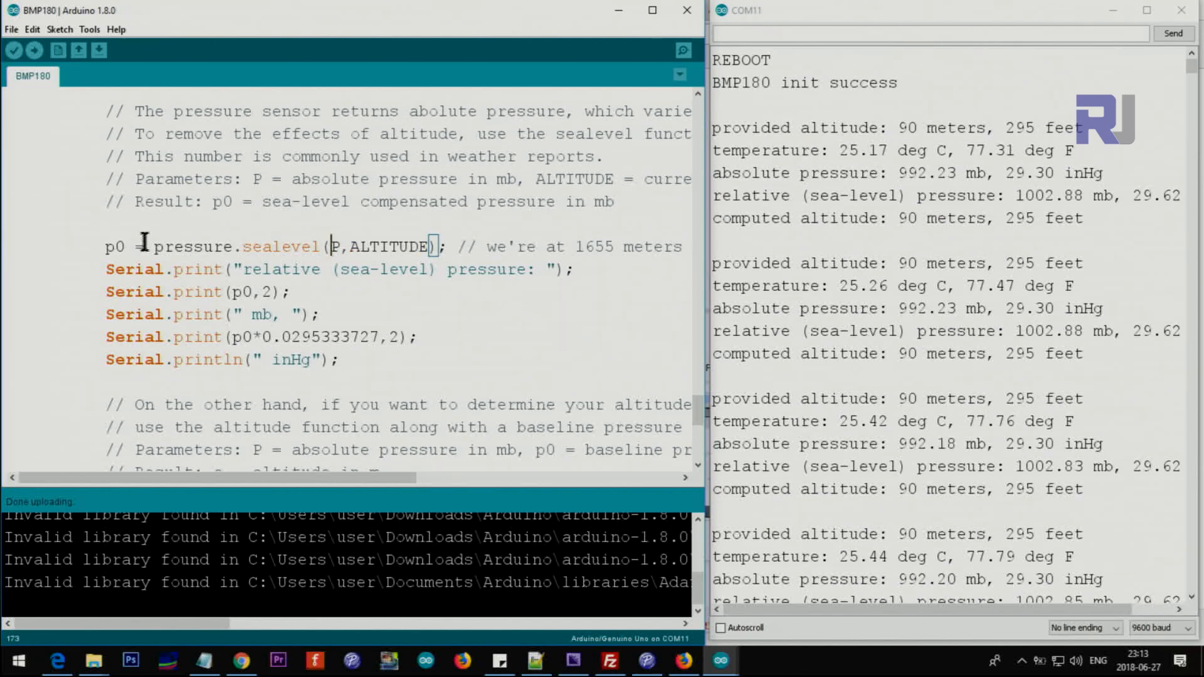
{"action": "double_click", "coordinate": [114, 247]}
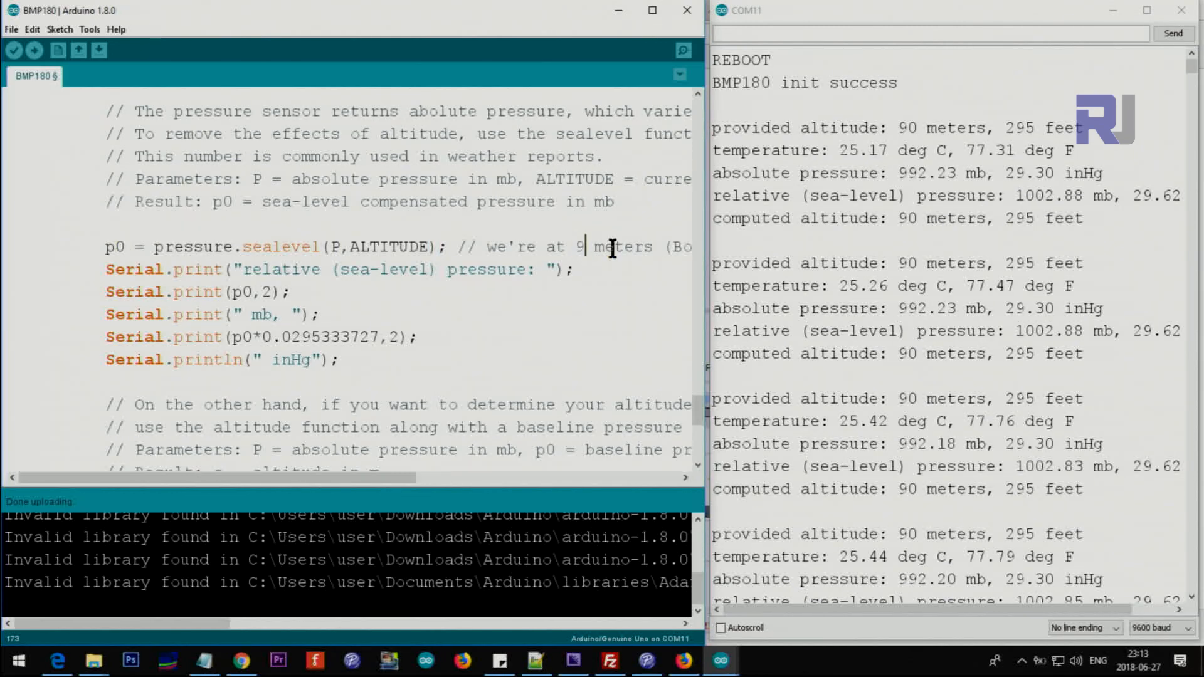
{"action": "mouse_move", "coordinate": [591, 245]}
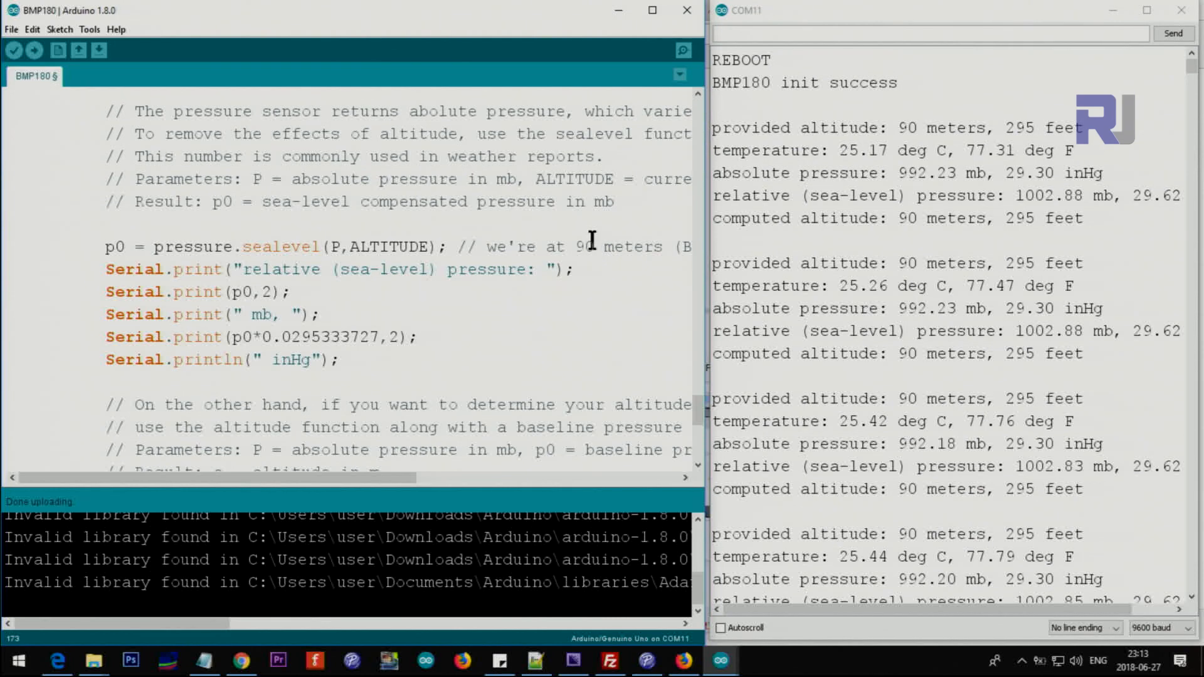
{"action": "mouse_move", "coordinate": [295, 211]}
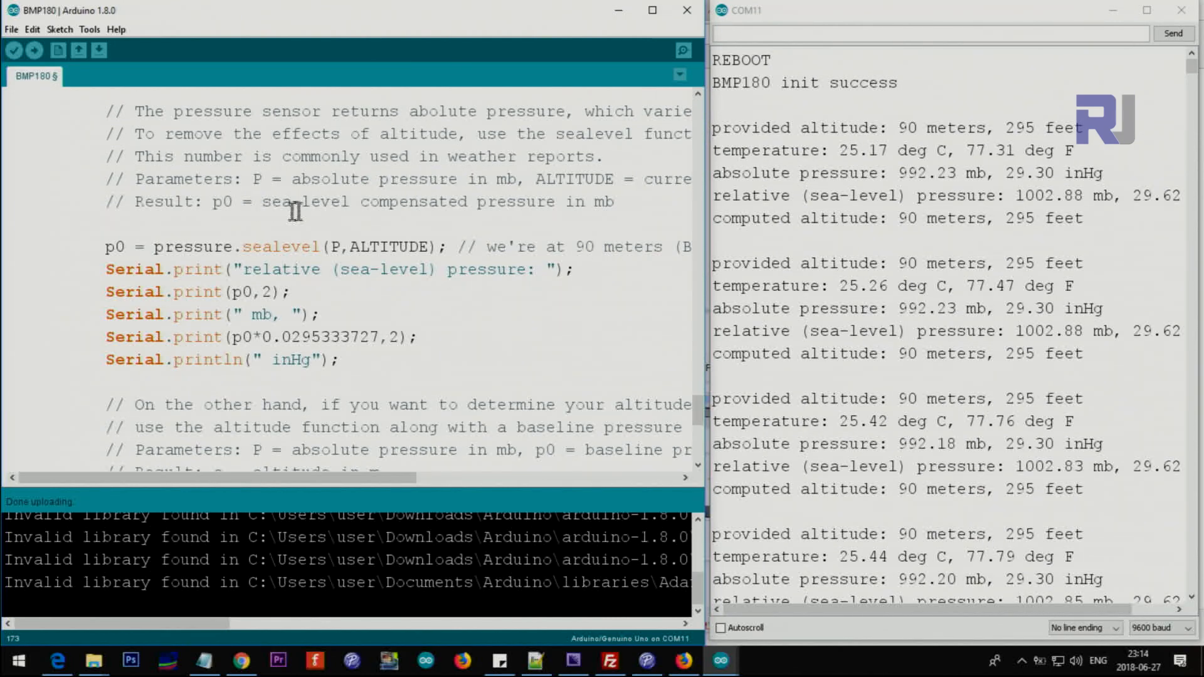
{"action": "left_click_drag", "start_coordinate": [292, 200], "coordinate": [622, 201]}
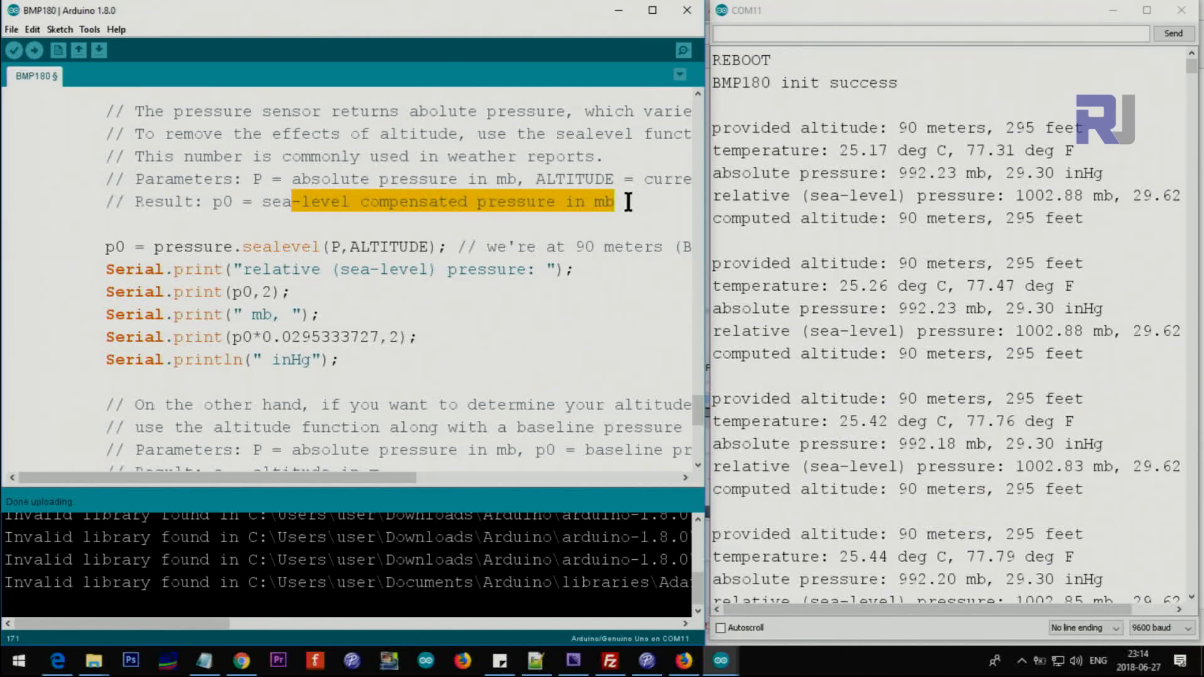
Step: Point out the mb unit in the print line and the inHg reading in the serial output
{"action": "double_click", "coordinate": [262, 314]}
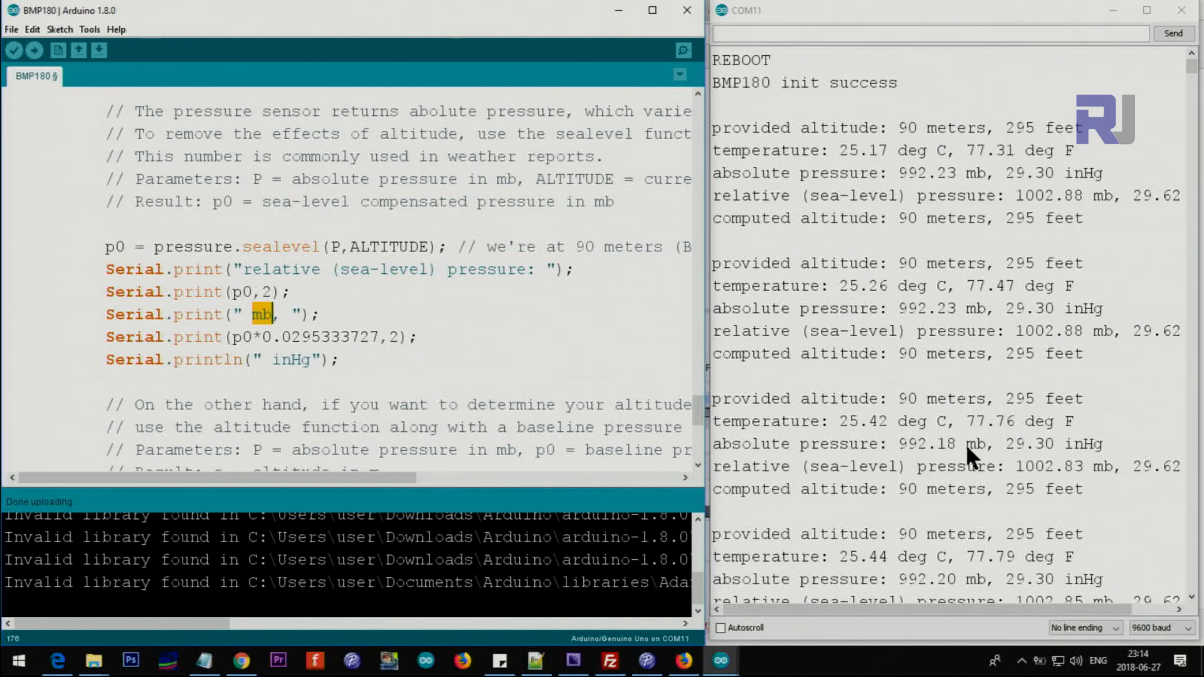
{"action": "left_click_drag", "start_coordinate": [1021, 466], "coordinate": [1120, 467]}
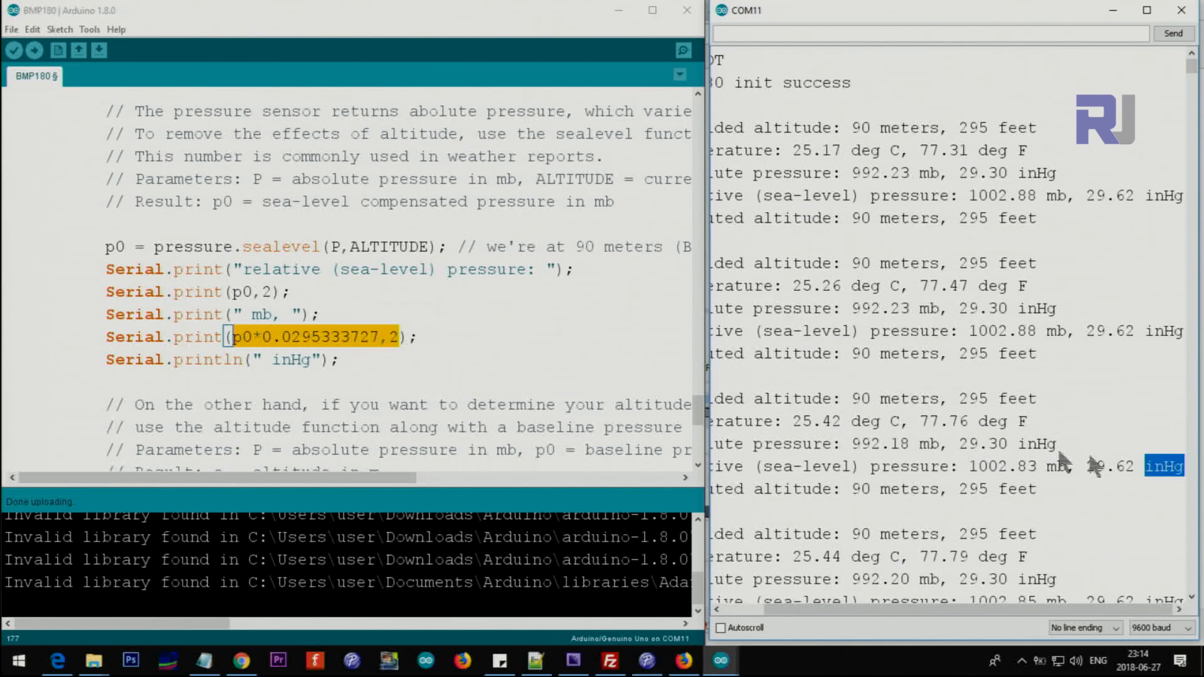
{"action": "scroll", "scroll_direction": "down", "scroll_amount": 3}
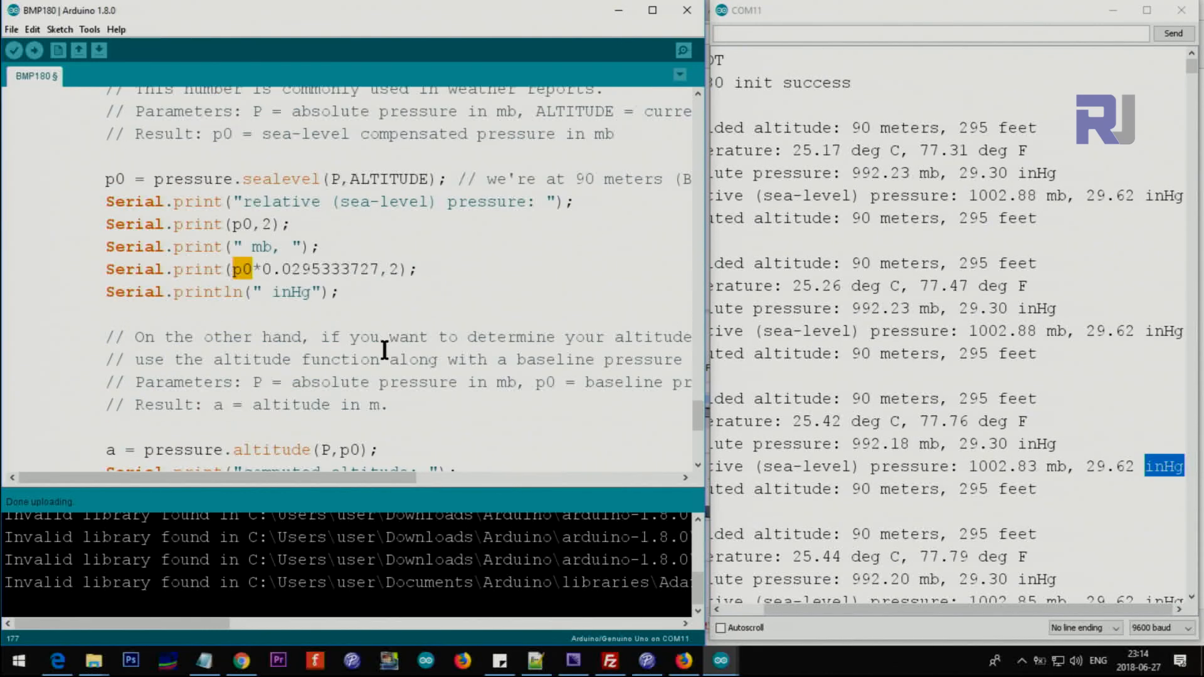
{"action": "scroll", "scroll_direction": "down", "scroll_amount": 3}
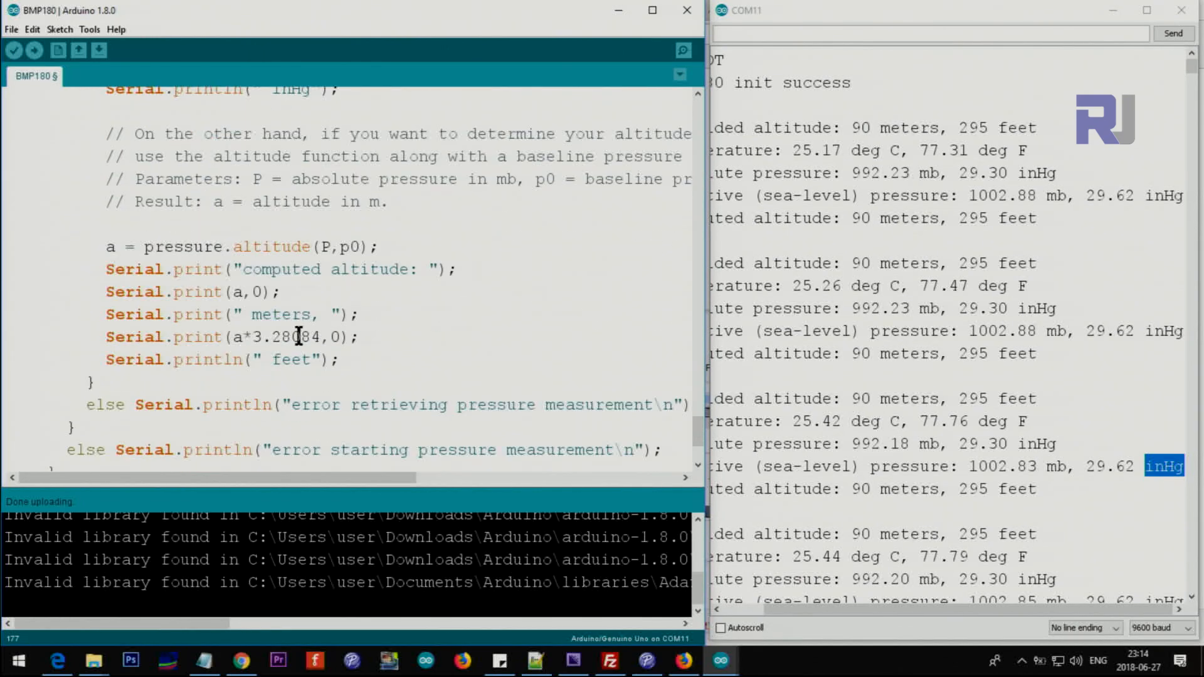
{"action": "left_click", "coordinate": [355, 247]}
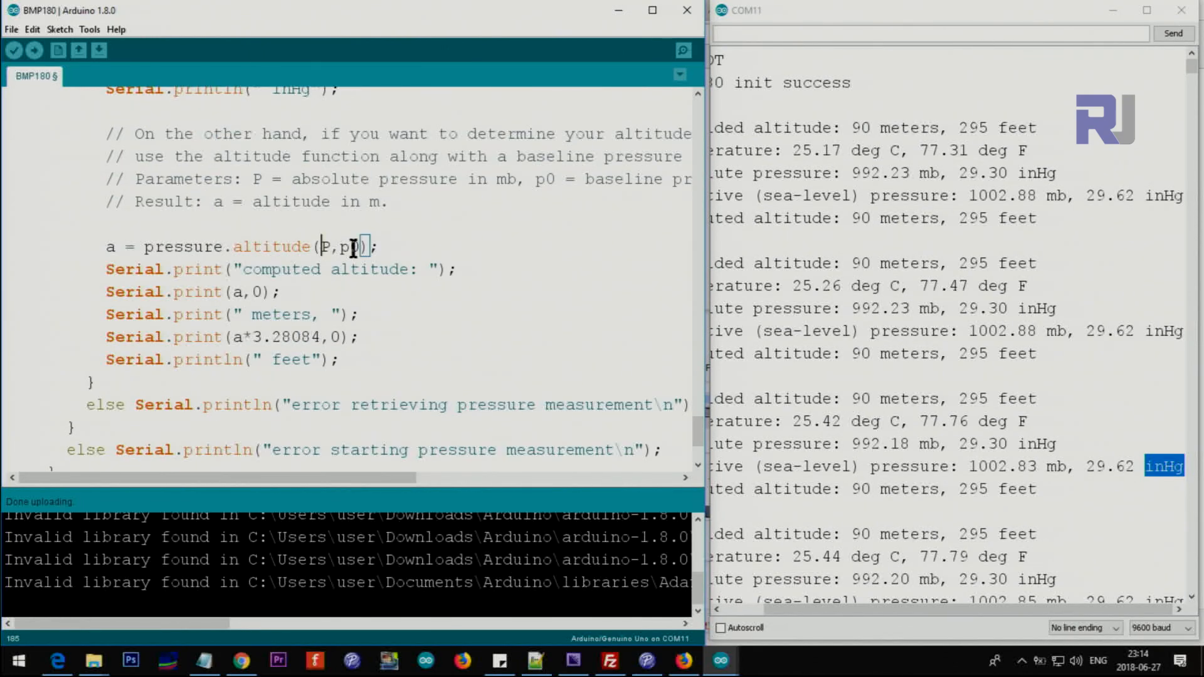
{"action": "double_click", "coordinate": [271, 247]}
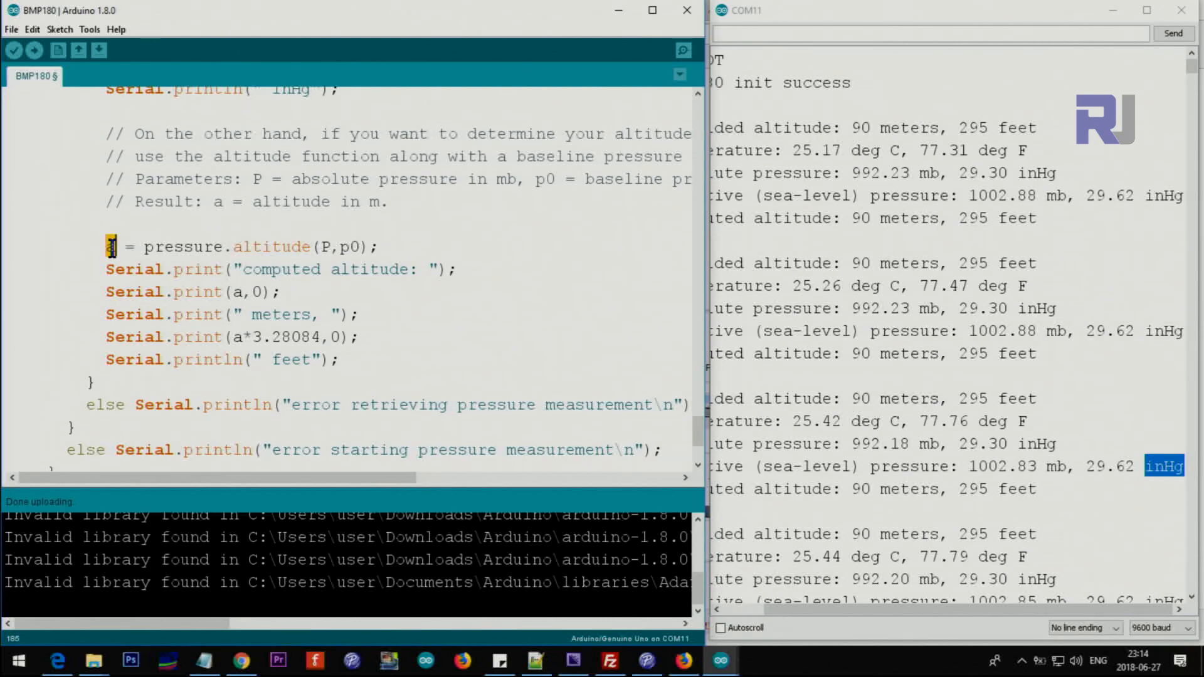
{"action": "left_click_drag", "start_coordinate": [143, 247], "coordinate": [391, 247]}
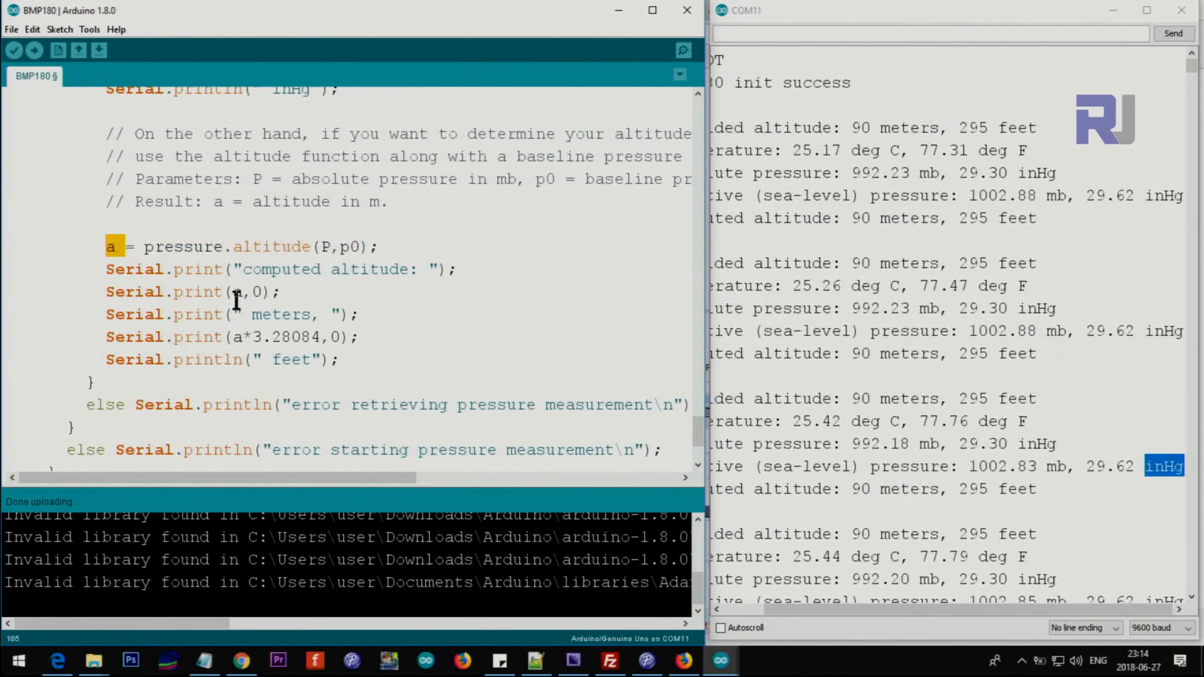
{"action": "double_click", "coordinate": [281, 314]}
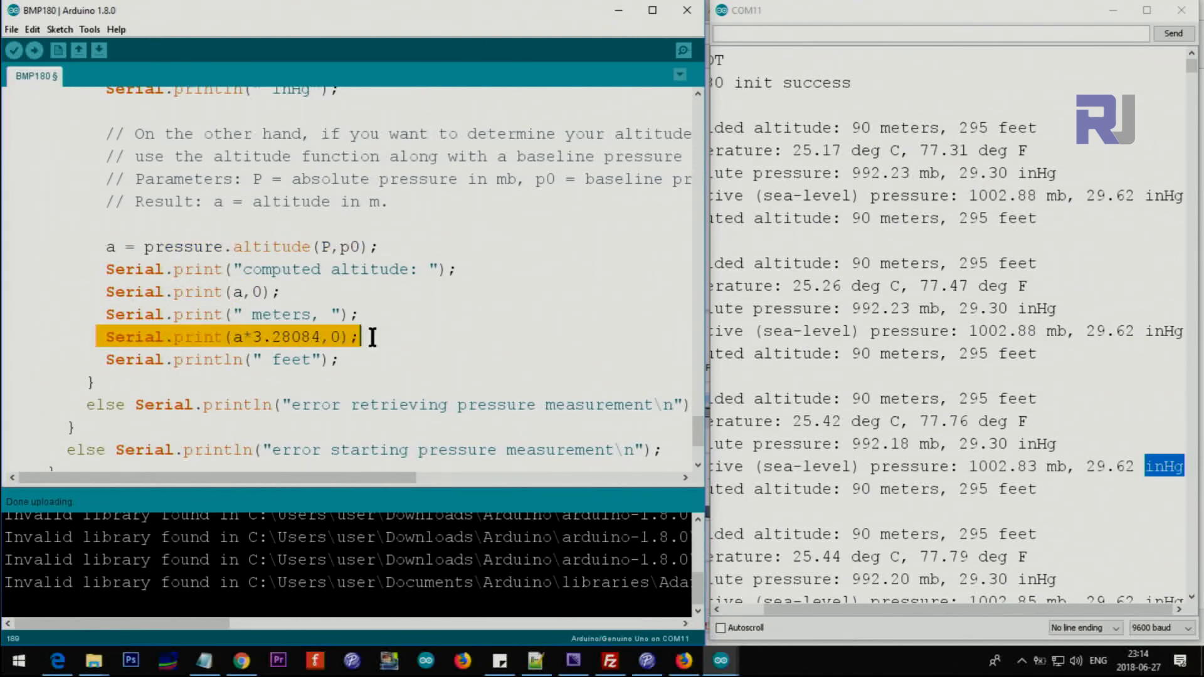
{"action": "left_click", "coordinate": [234, 336]}
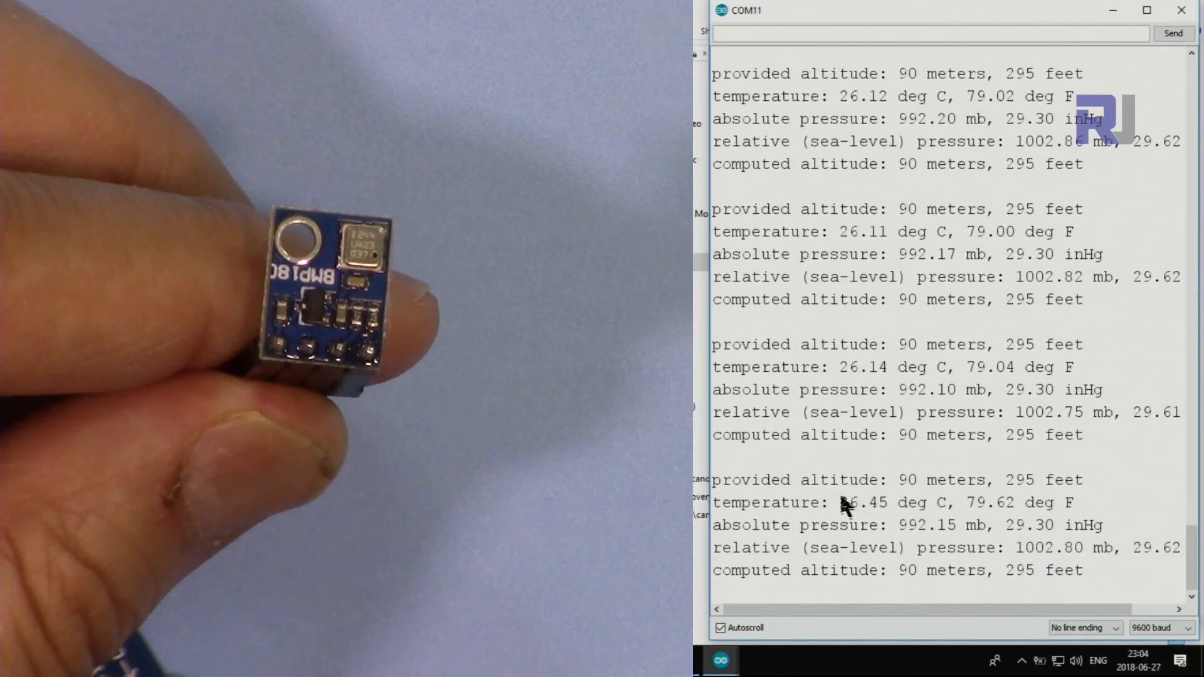
Step: Highlight the latest temperature reading in the Serial Monitor before leaving for Chrome
{"action": "double_click", "coordinate": [862, 502]}
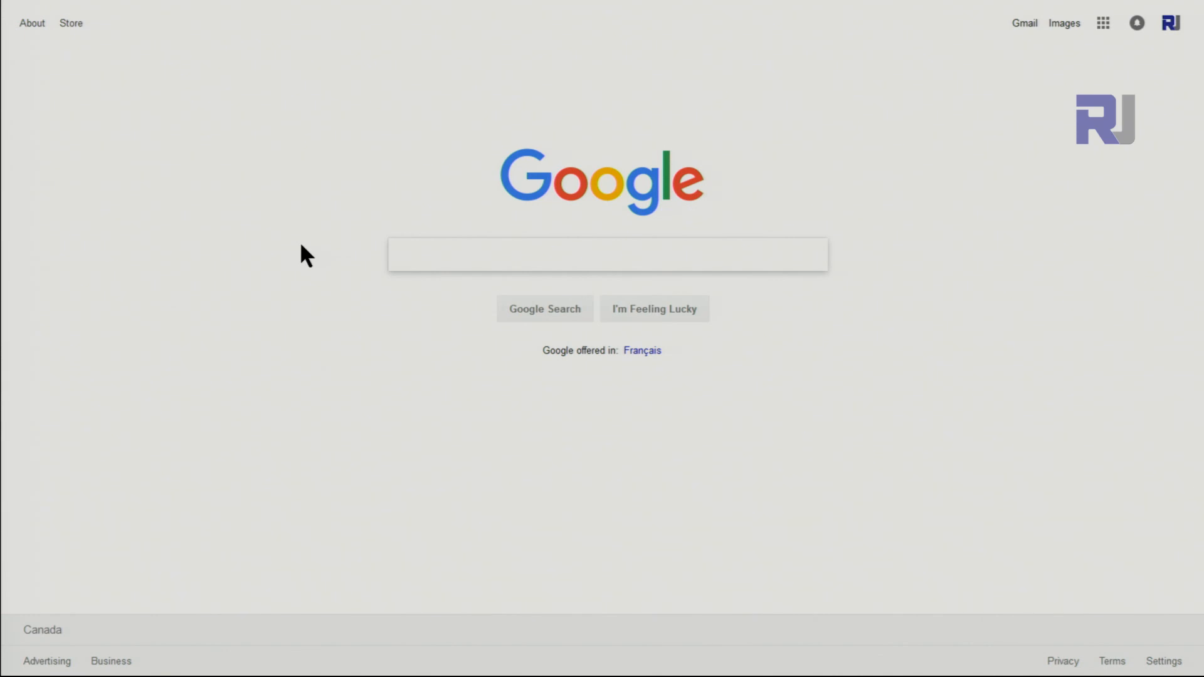
Step: Search Google for 'ajax, ontario elev' using the 'ajax ontario elevation' suggestion
{"action": "type", "text": "ajax, o"}
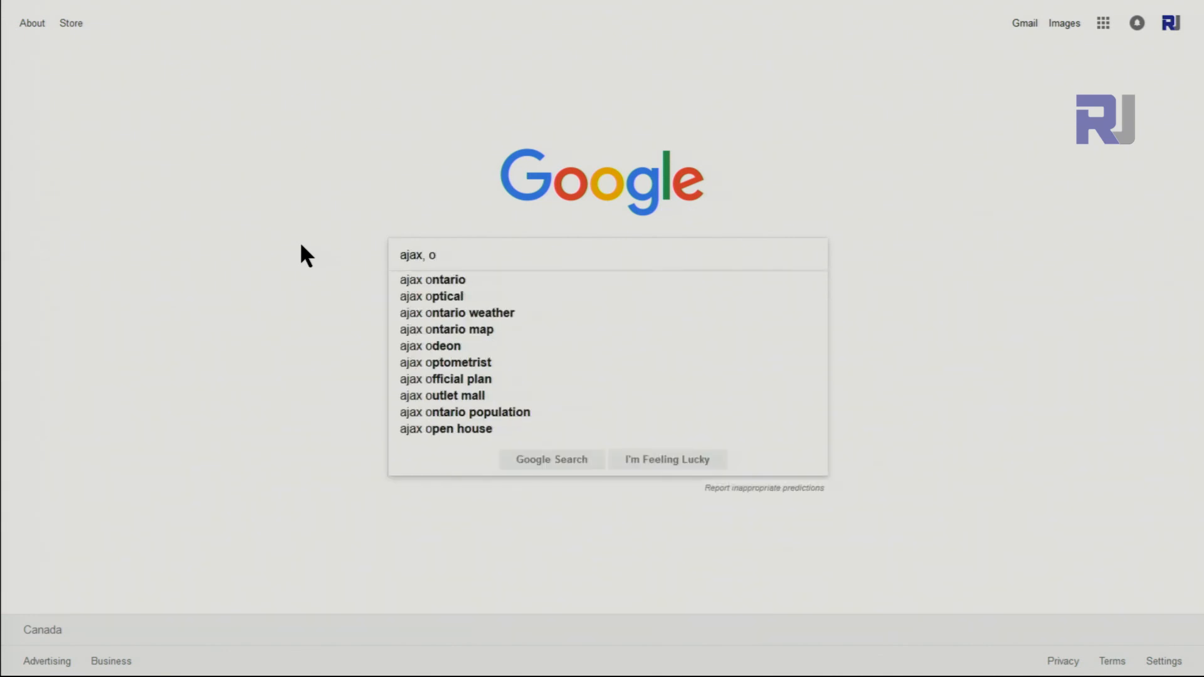
{"action": "type", "text": "ntario"}
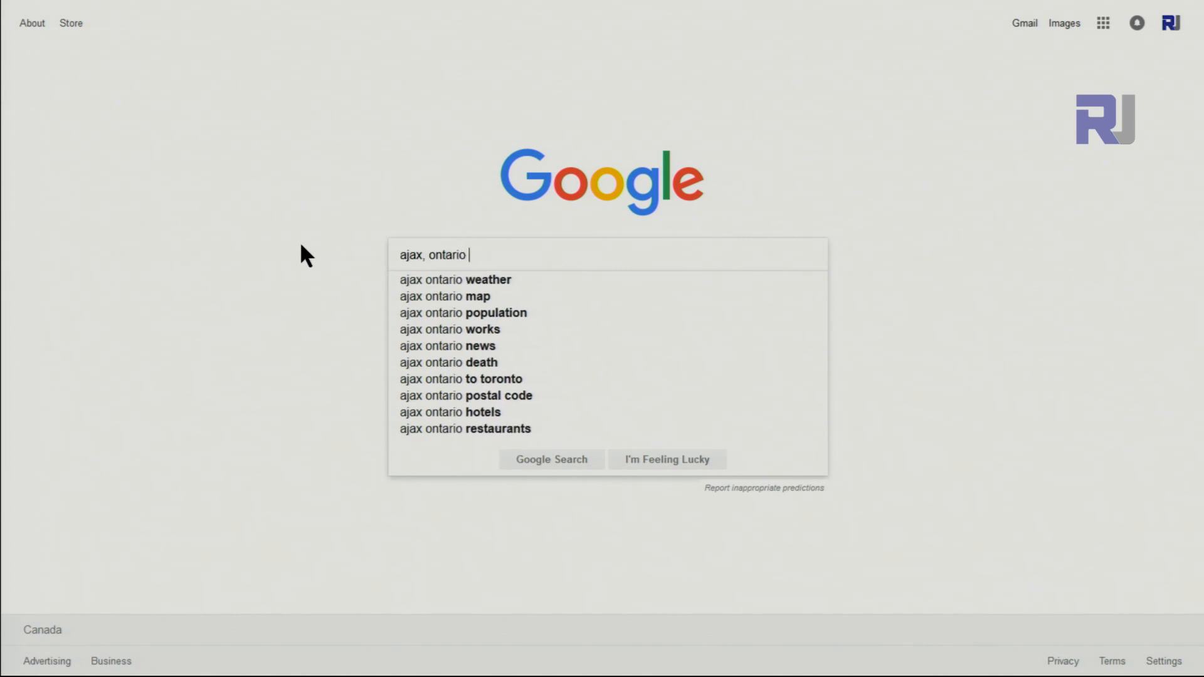
{"action": "type", "text": "elev"}
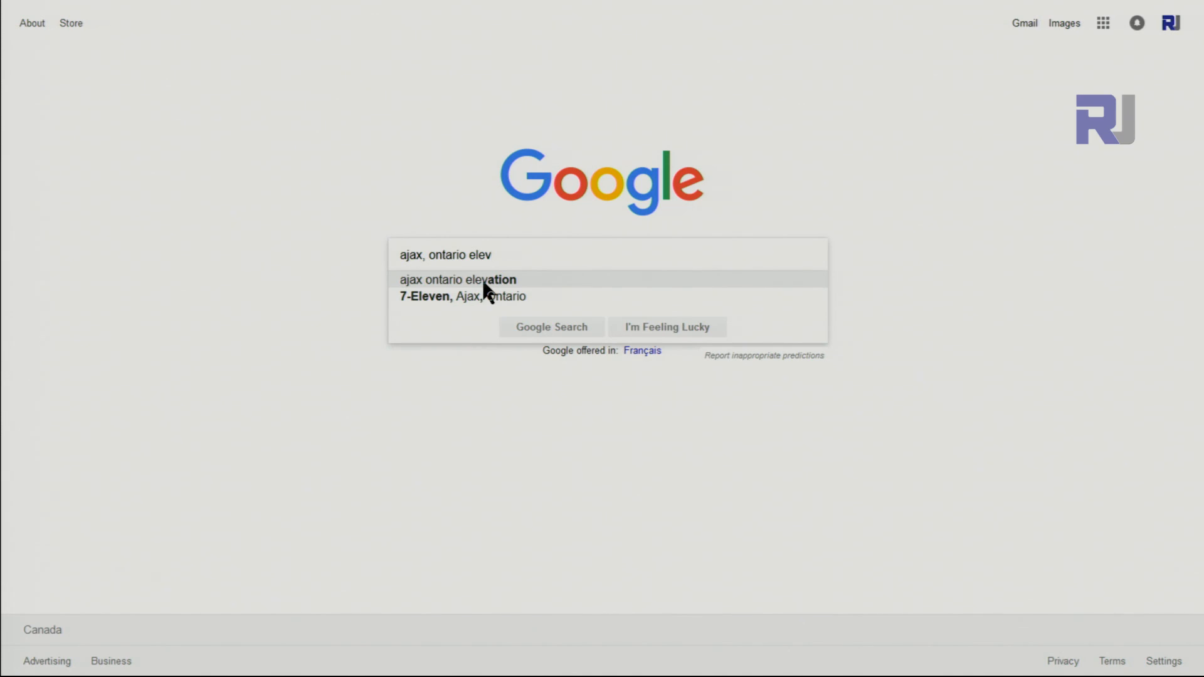
{"action": "left_click", "coordinate": [457, 280]}
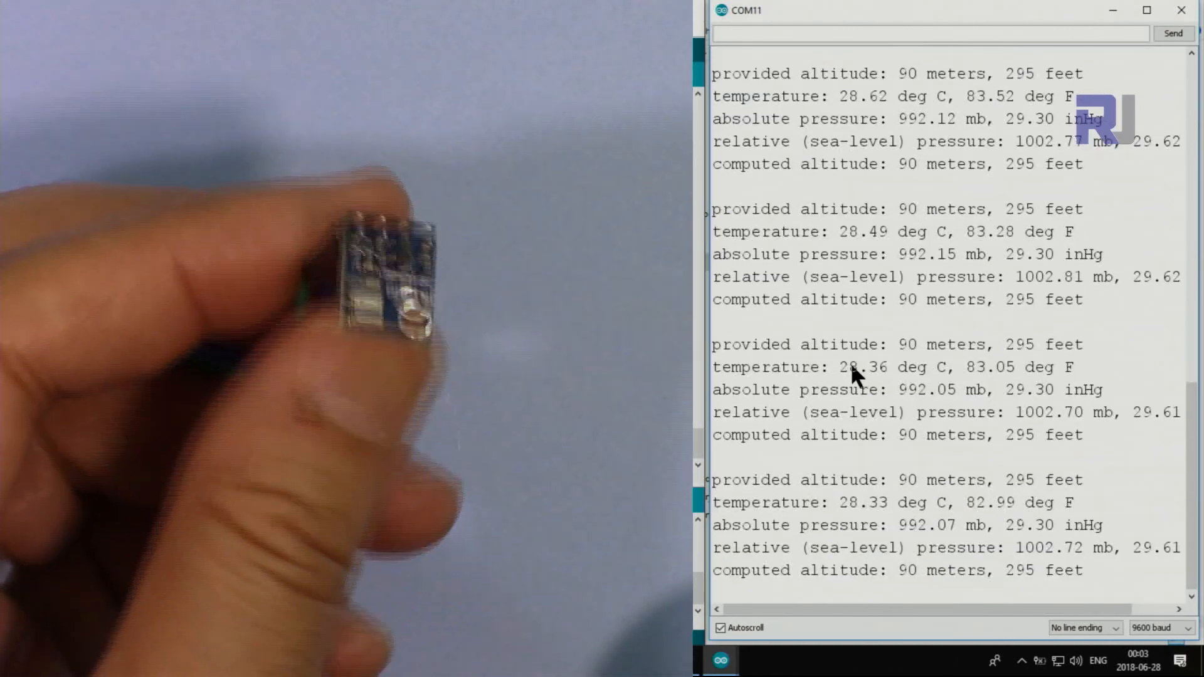
Step: Follow the serial readings as the sensor heats and highlight the 69.42 deg C temperature value
{"action": "scroll", "scroll_direction": "down", "scroll_amount": 3}
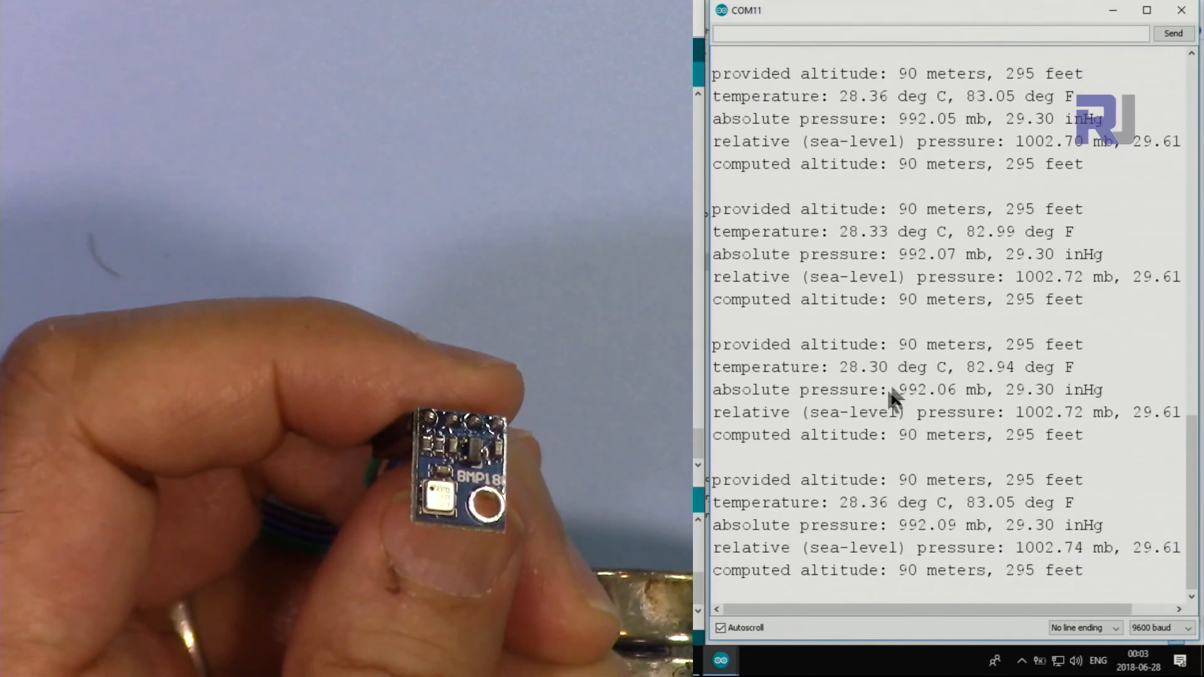
{"action": "left_click_drag", "start_coordinate": [833, 366], "coordinate": [891, 389]}
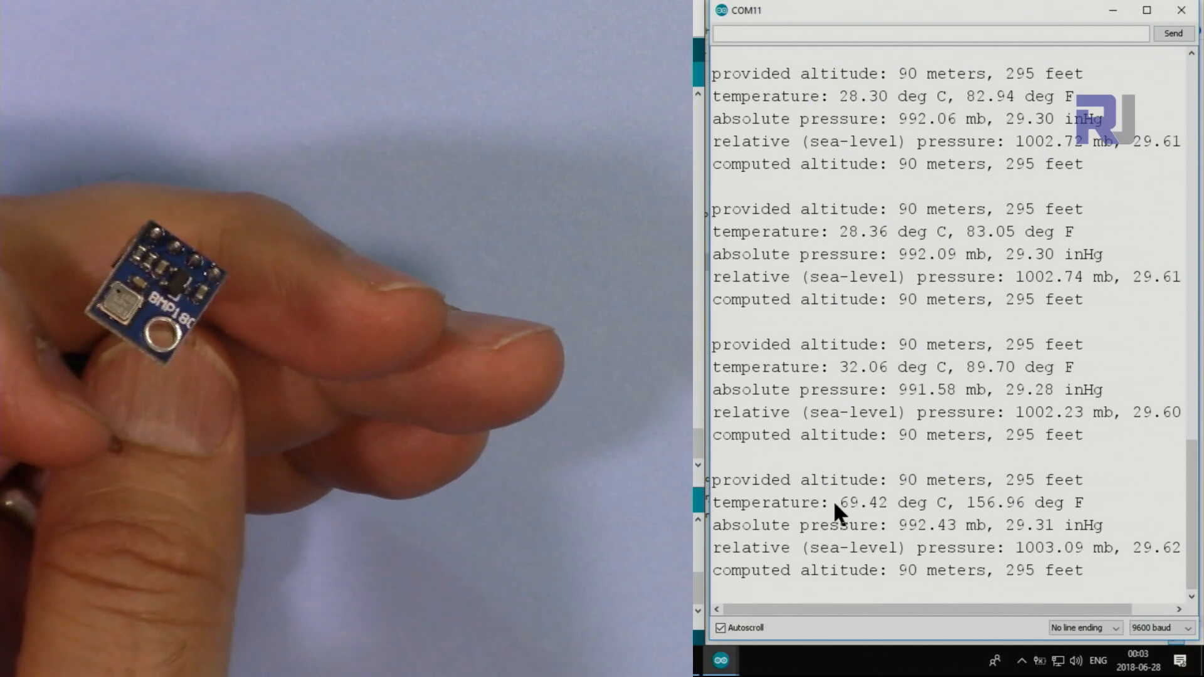
{"action": "double_click", "coordinate": [858, 502]}
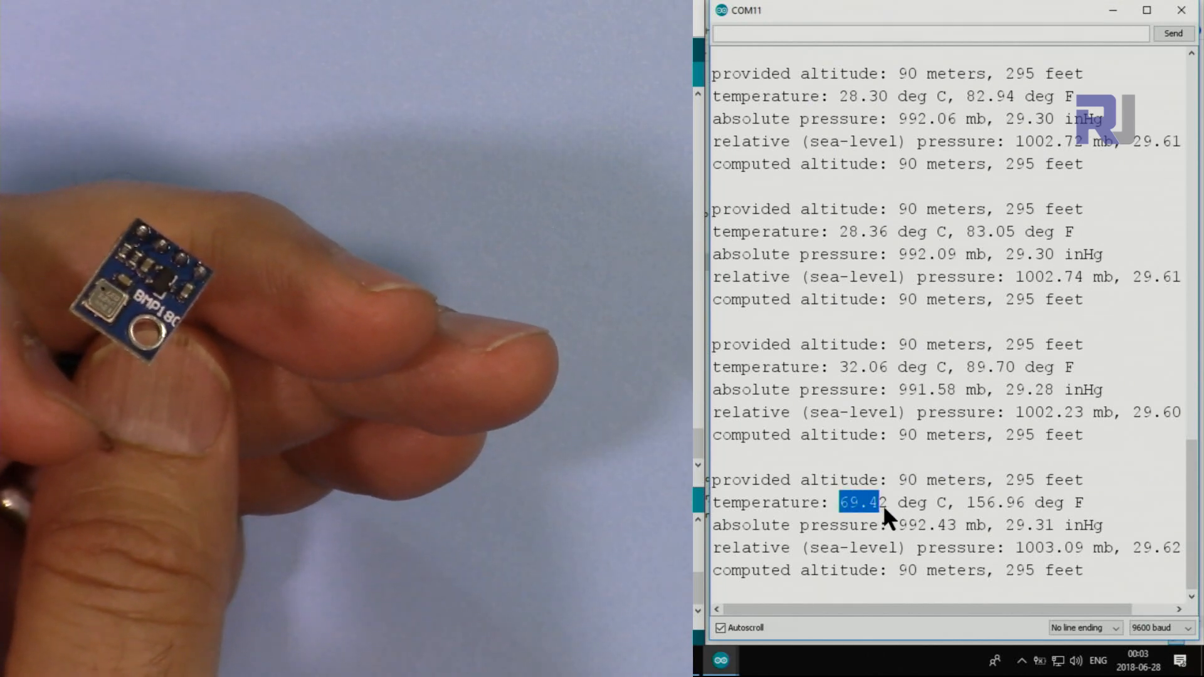